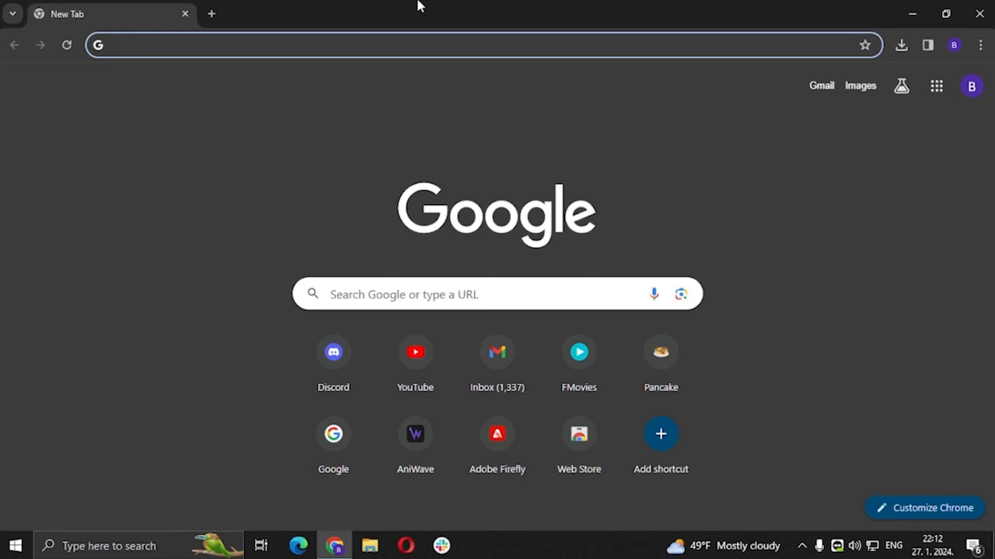
- Run a Google search for 'epic games' from the Chrome address bar
left_click(311, 44)
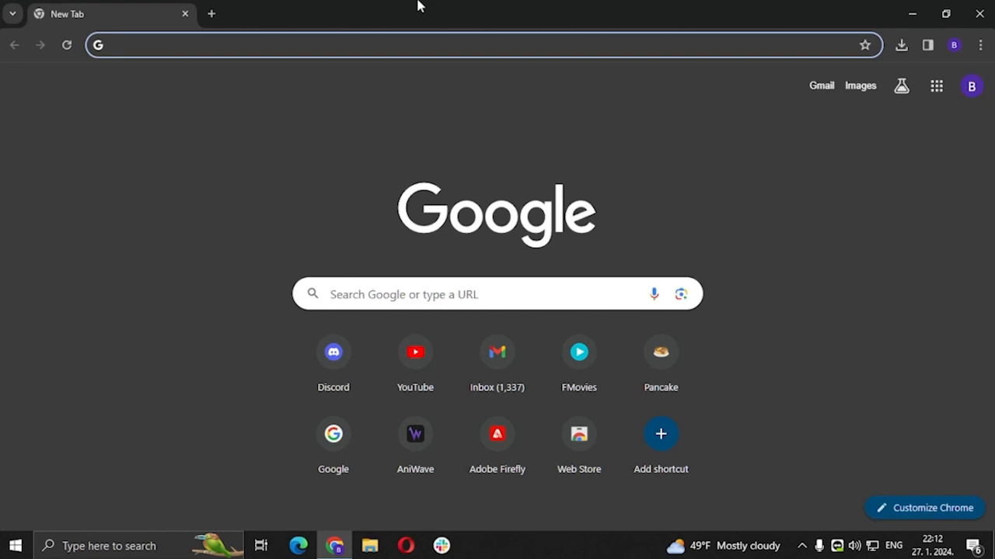
type("epic games")
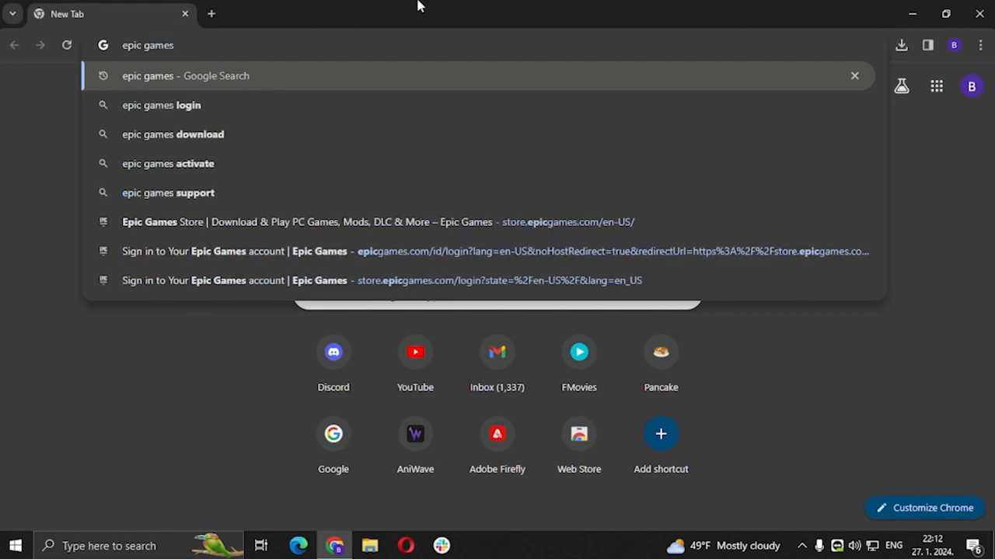
left_click(185, 76)
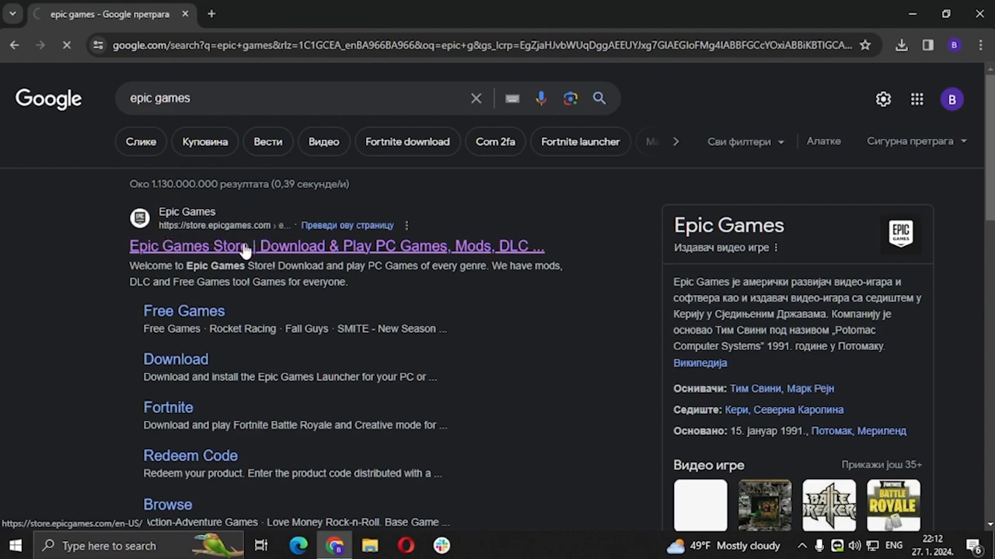
- Open the Epic Games Store result and reach Account settings through the account menu
left_click(210, 246)
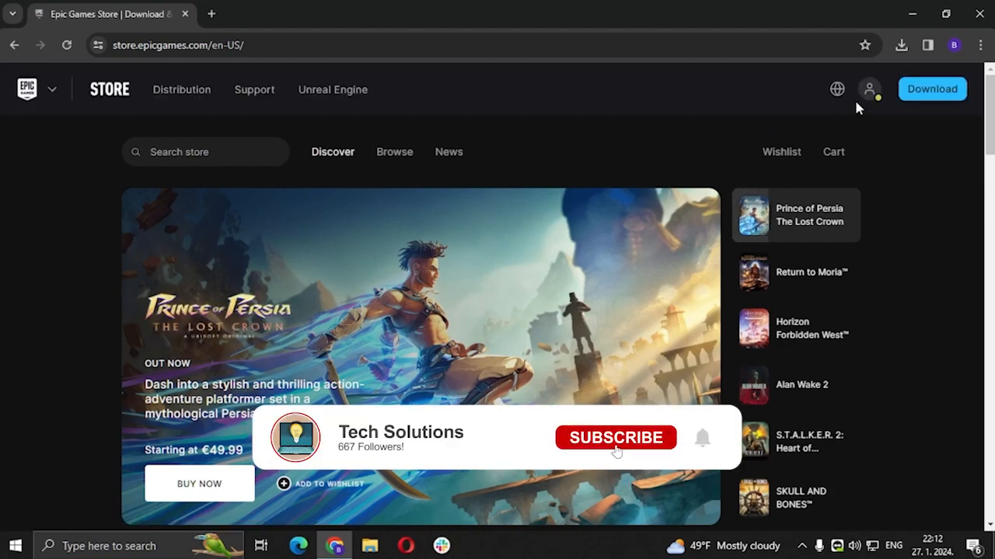
left_click(615, 437)
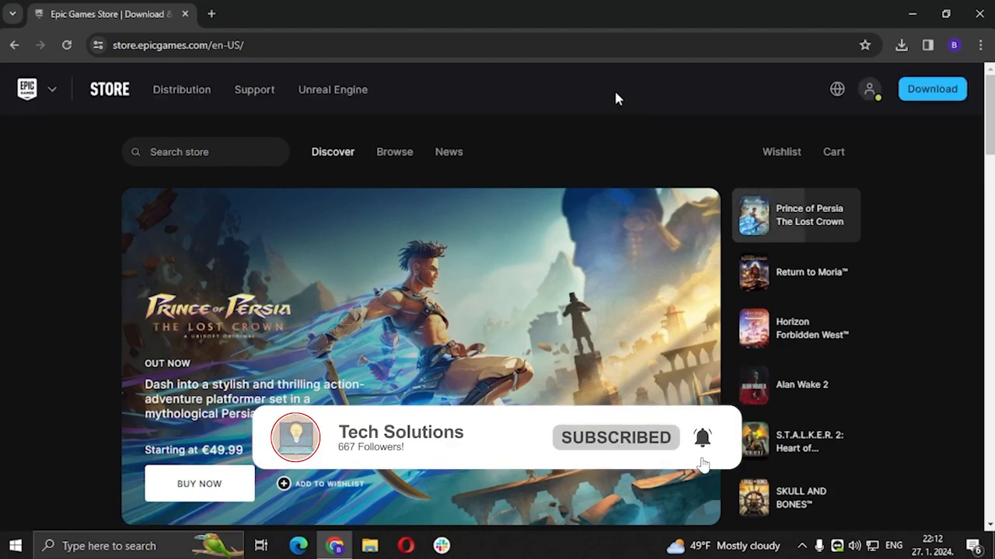
left_click(869, 88)
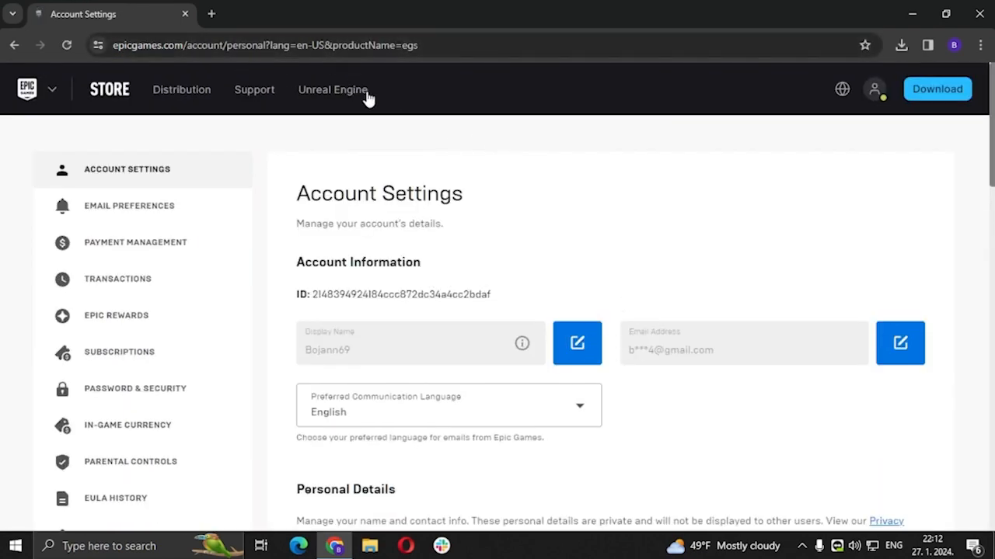
scroll("down", 3)
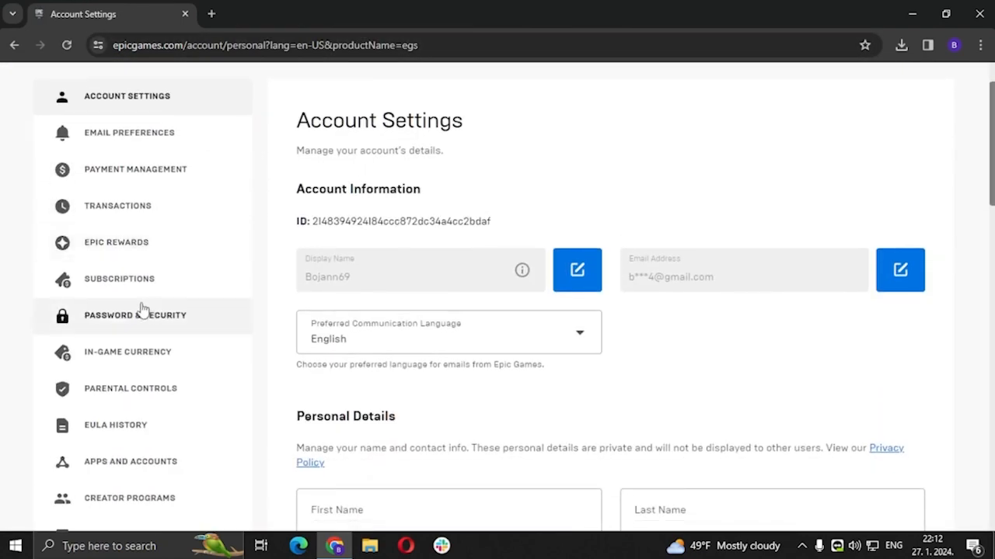
scroll("down", 3)
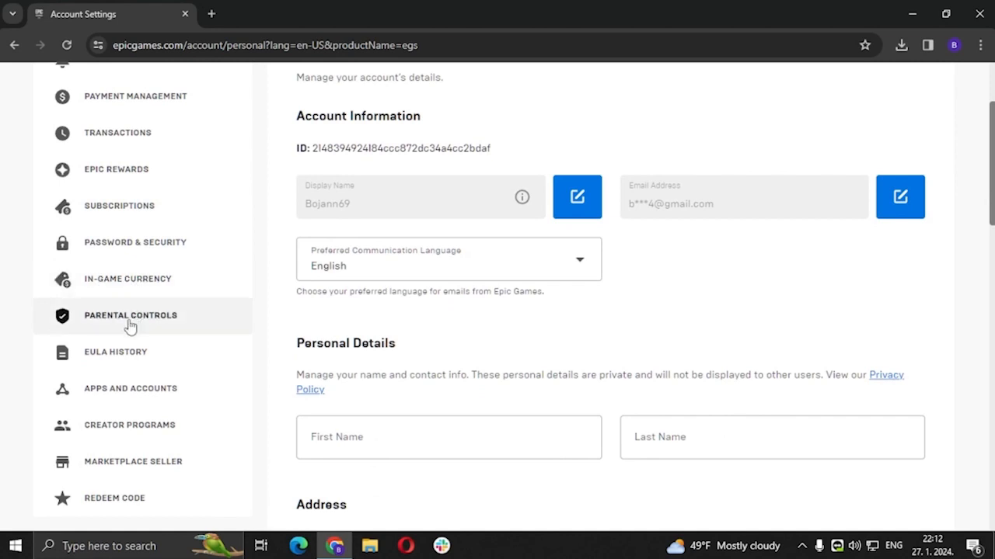
mouse_move(138, 321)
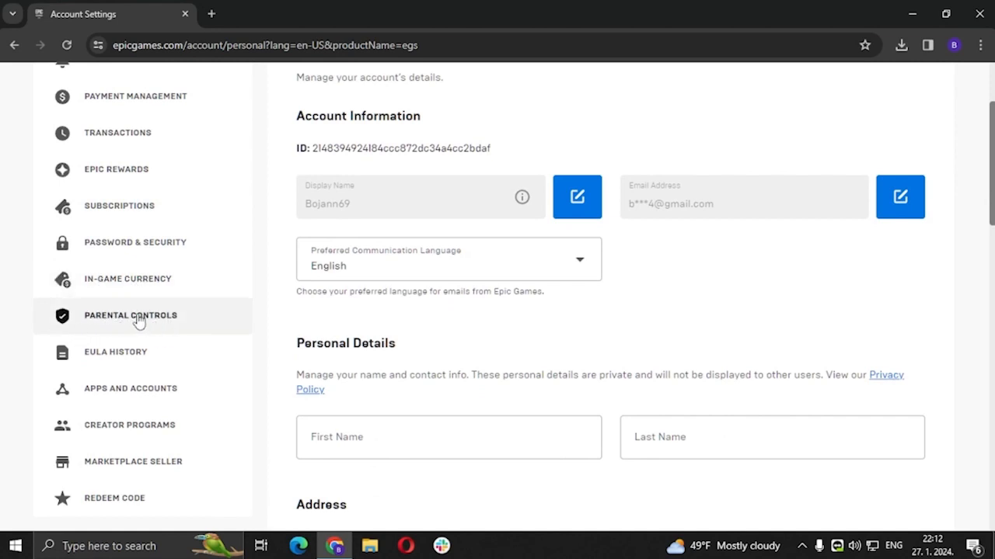
- Open Parental Controls and read through its description
left_click(131, 315)
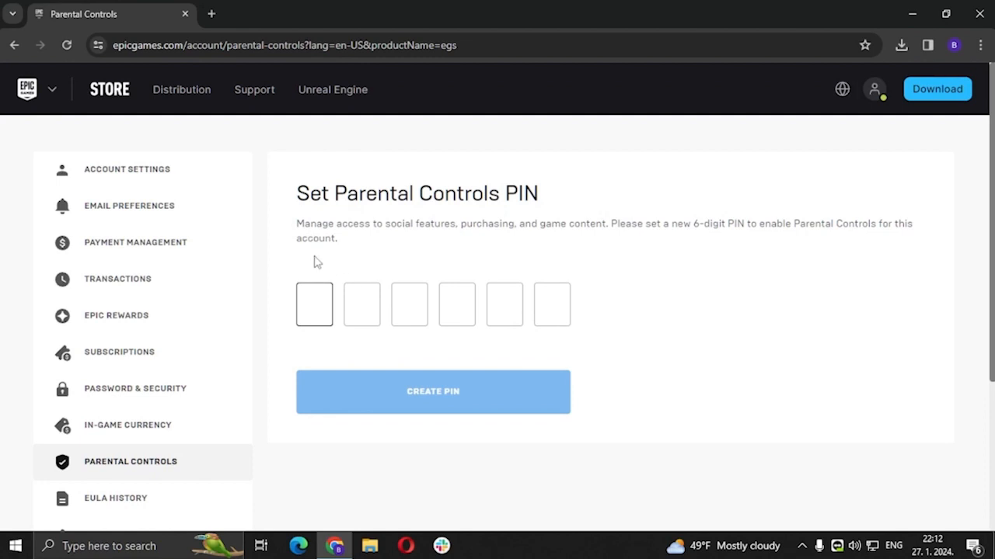
mouse_move(533, 195)
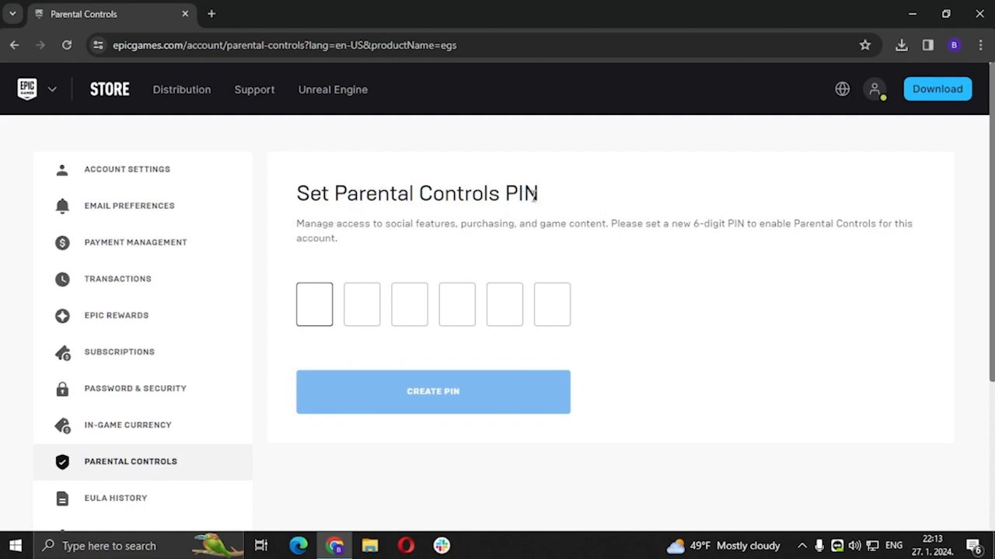
mouse_move(305, 231)
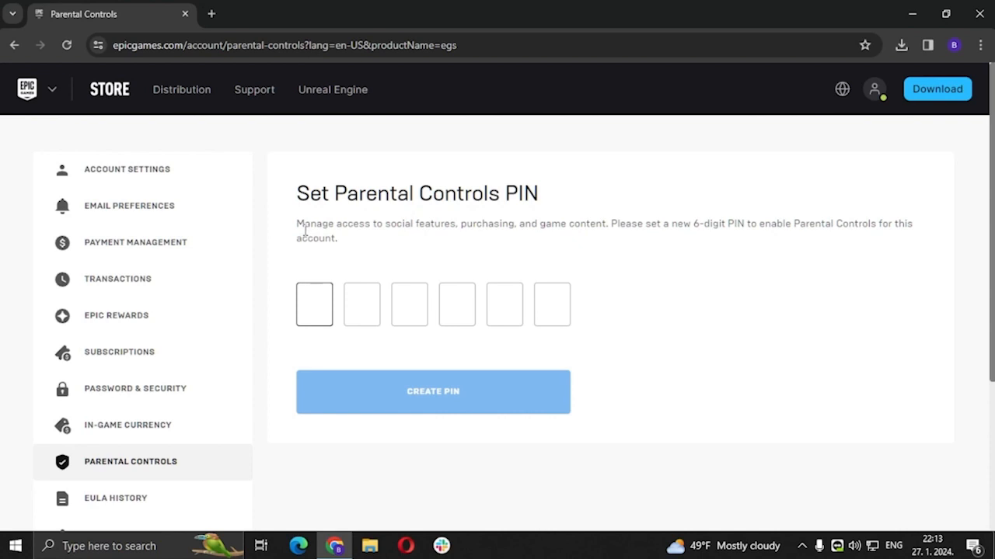
left_click_drag(311, 223, 461, 223)
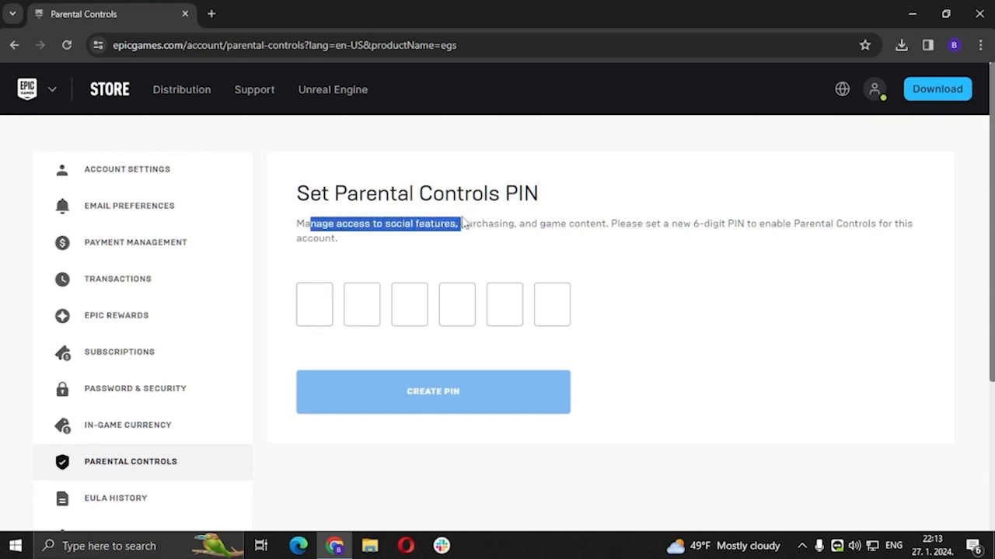
left_click_drag(461, 223, 597, 223)
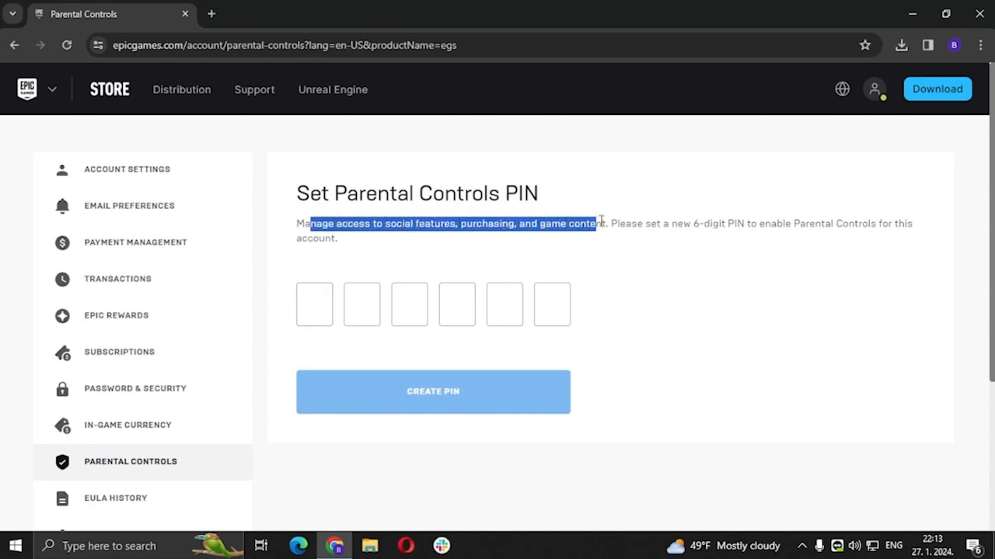
left_click_drag(594, 223, 727, 223)
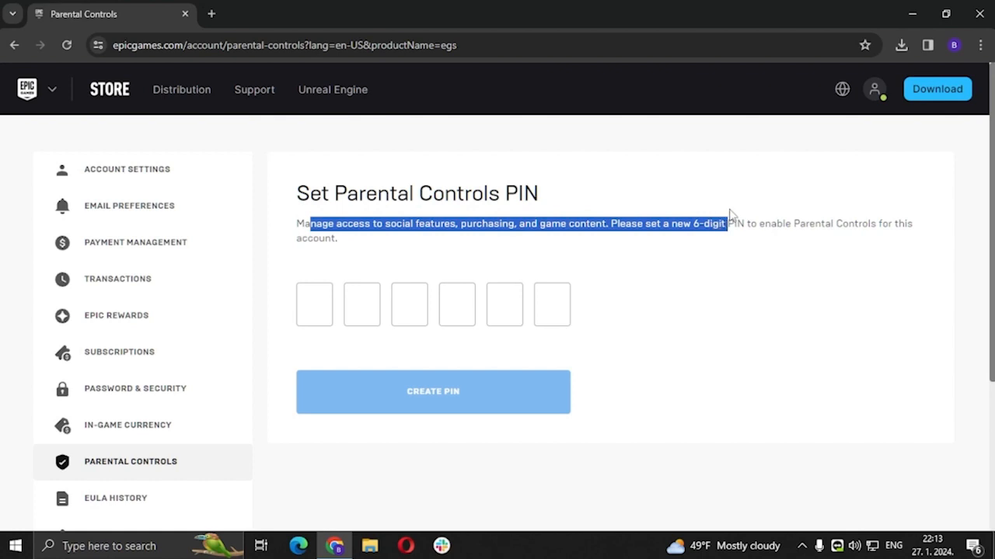
left_click_drag(729, 224, 872, 224)
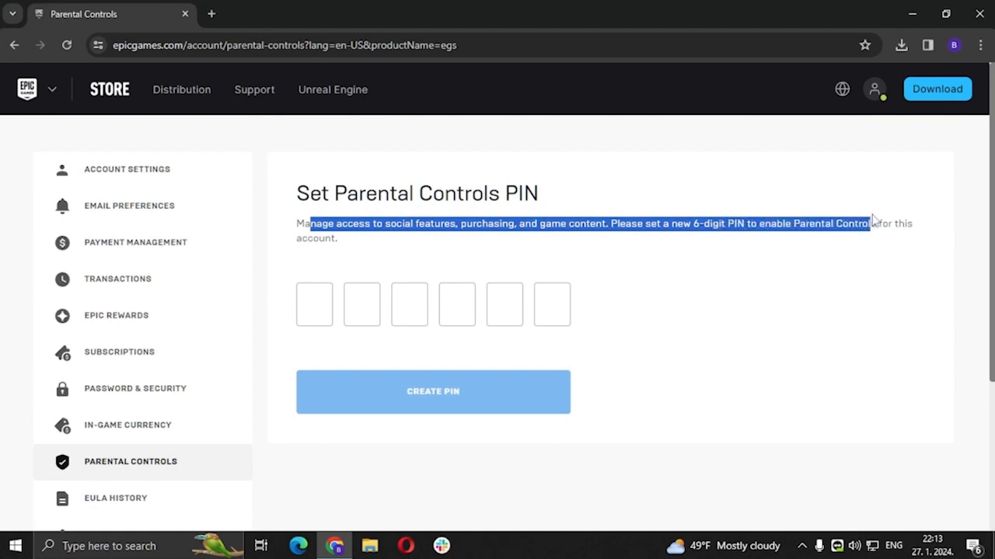
left_click_drag(871, 223, 304, 324)
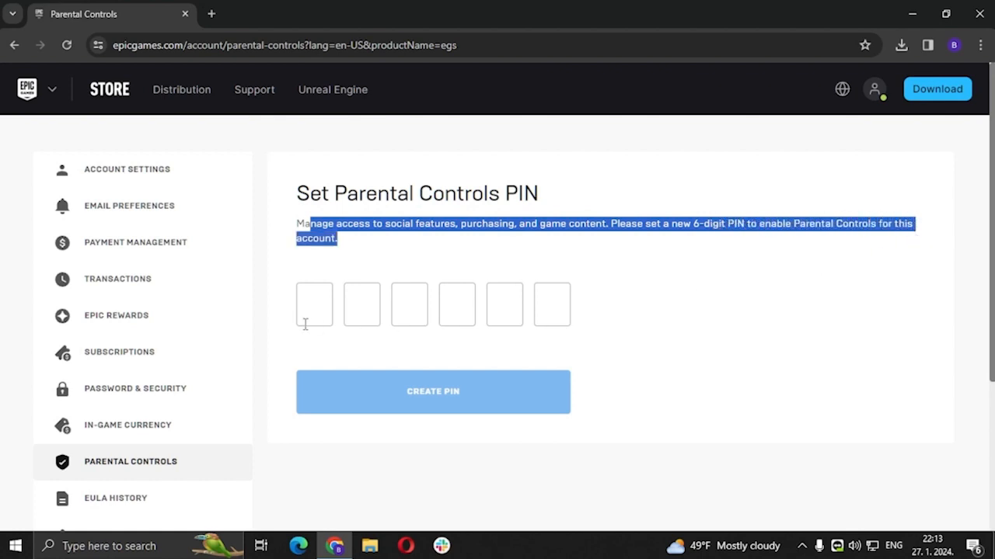
left_click(314, 304)
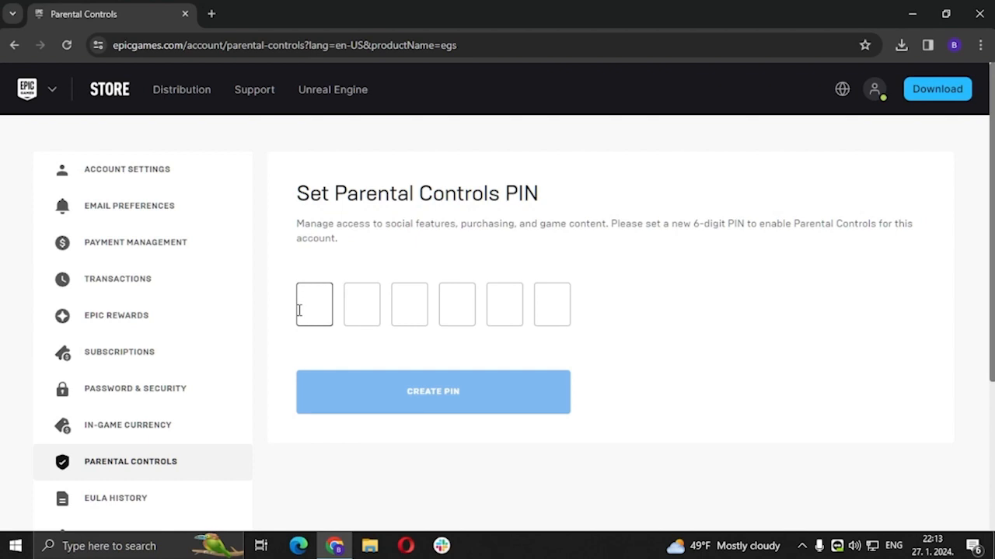
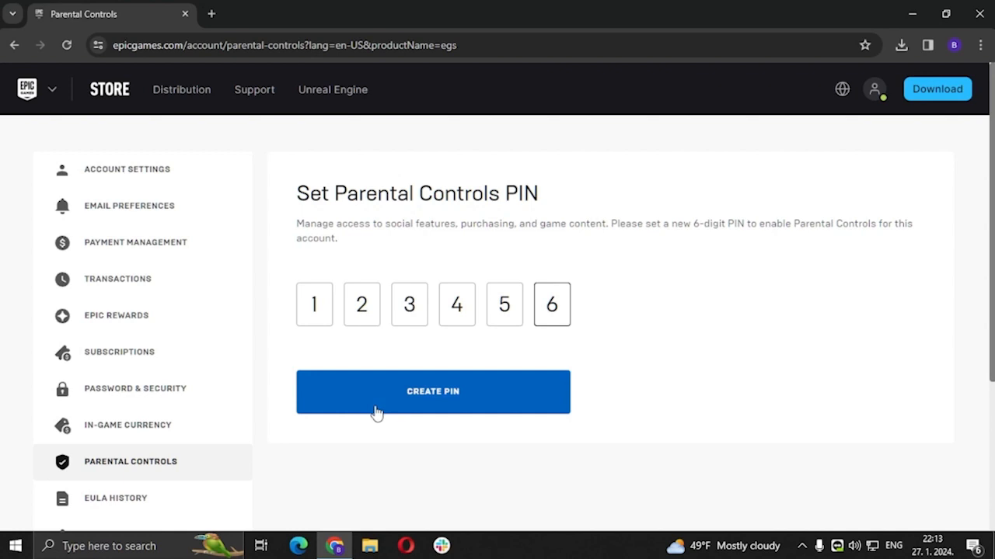
left_click(433, 391)
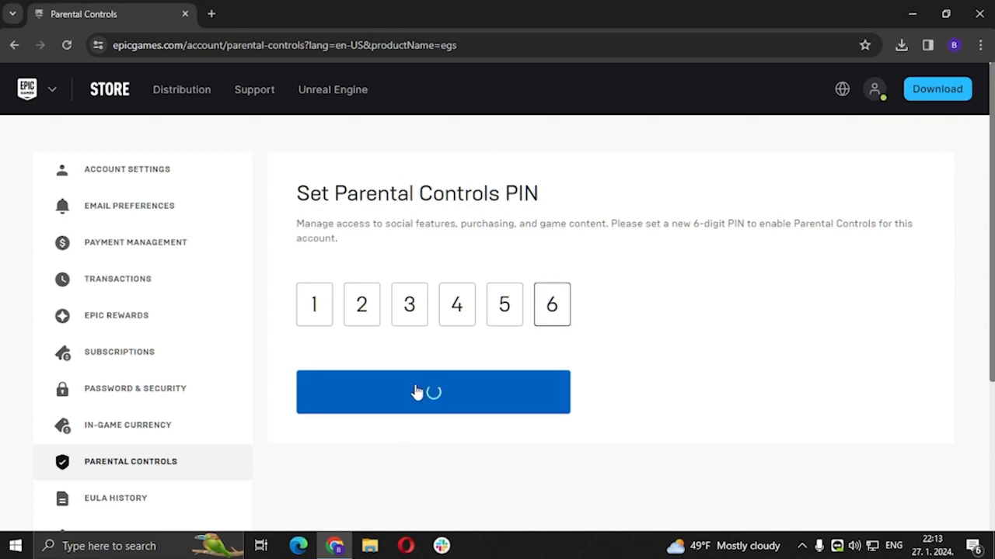
left_click(433, 392)
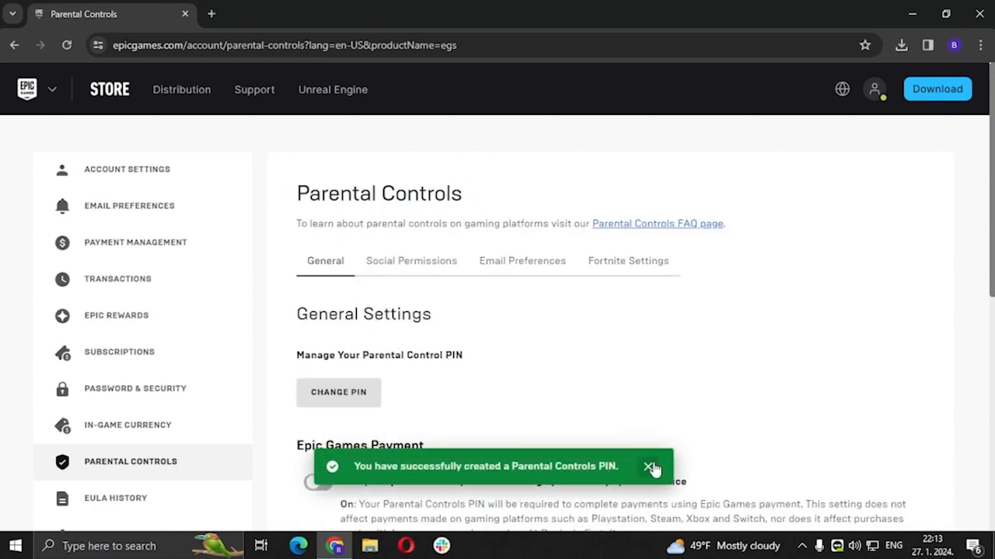
- Dismiss the PIN-created confirmation and scroll to the Epic Games Payment section
left_click(649, 466)
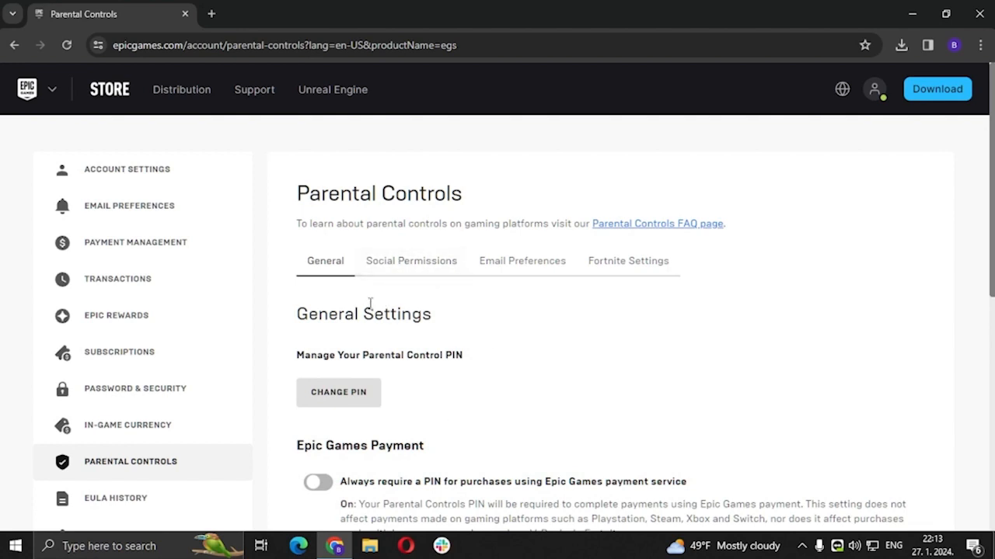
scroll("down", 3)
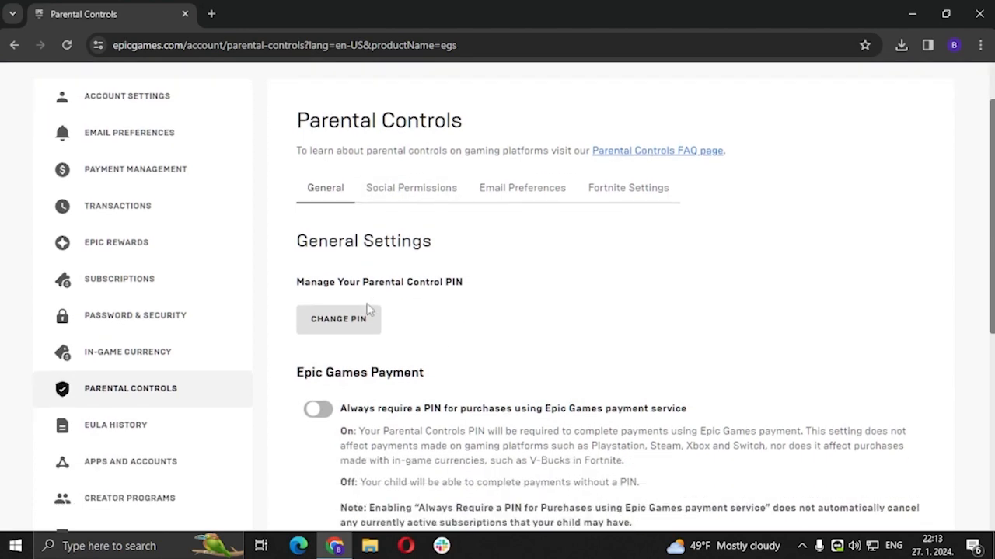
scroll("down", 3)
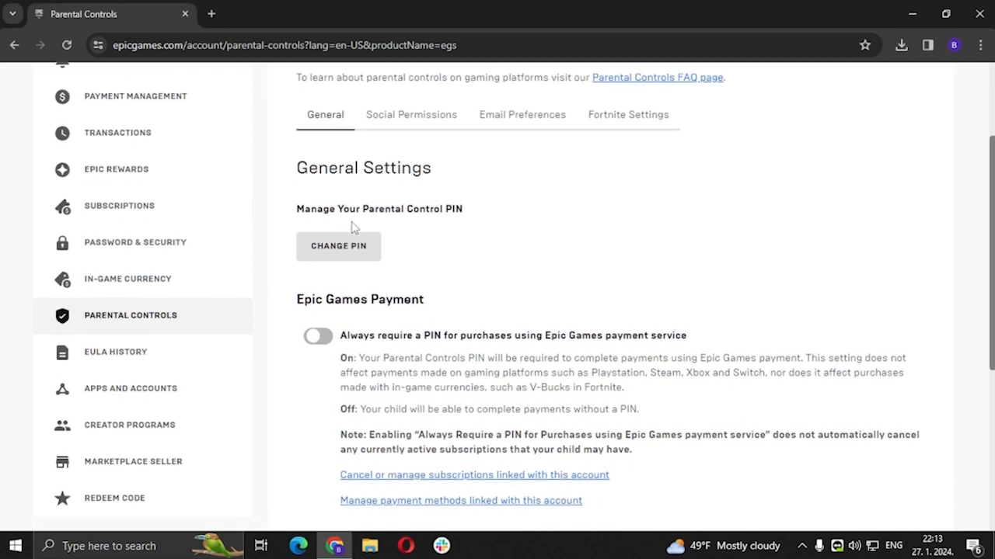
scroll("up", 3)
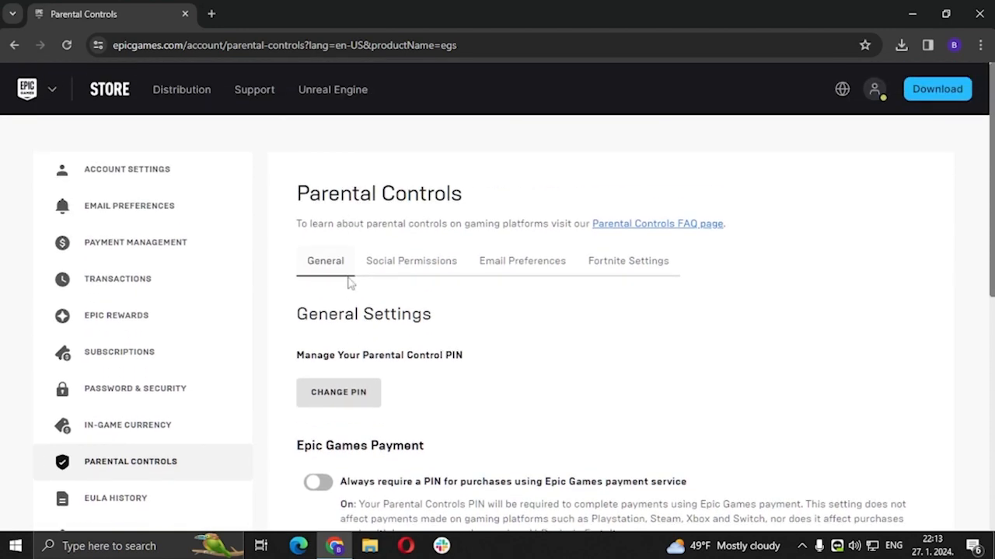
scroll("down", 3)
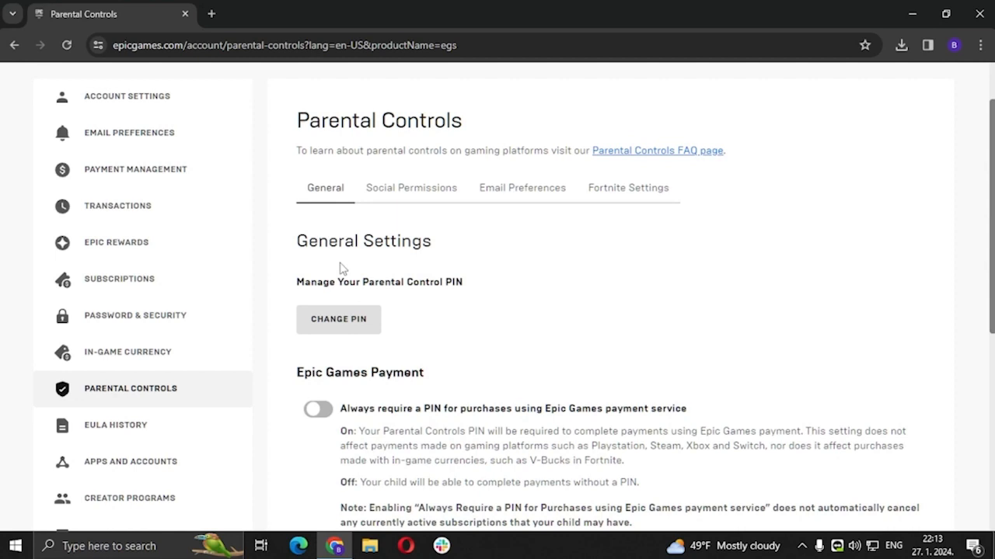
scroll("down", 3)
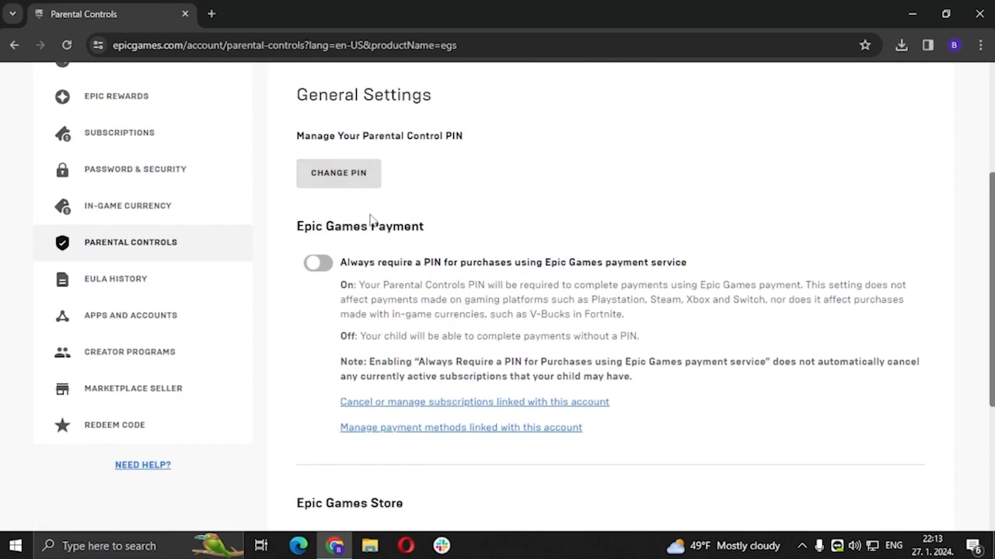
double_click(360, 227)
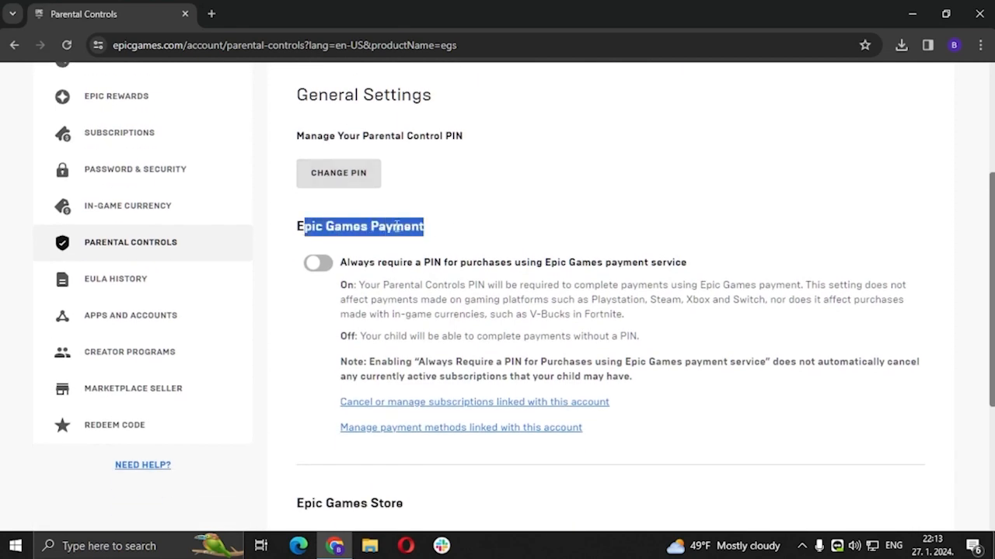
scroll("down", 3)
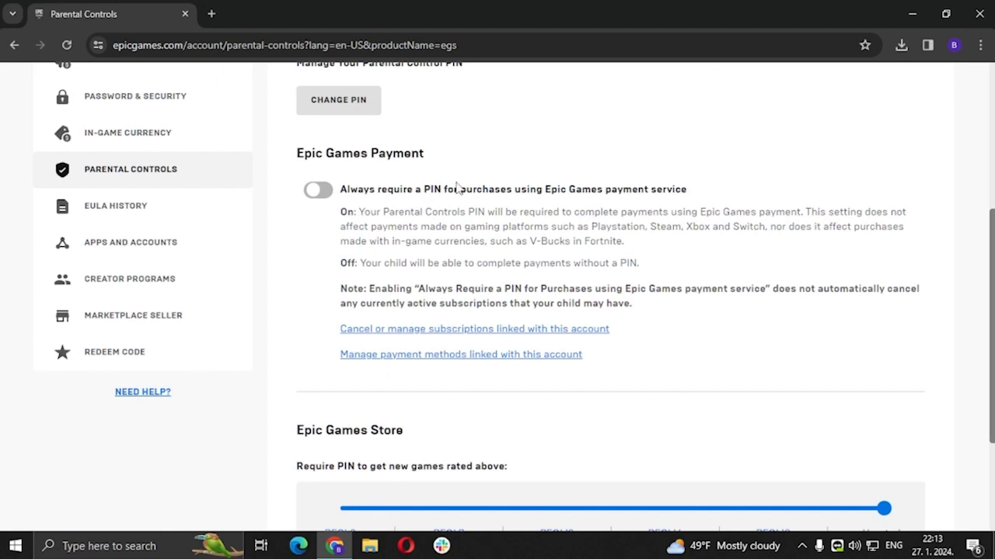
mouse_move(621, 186)
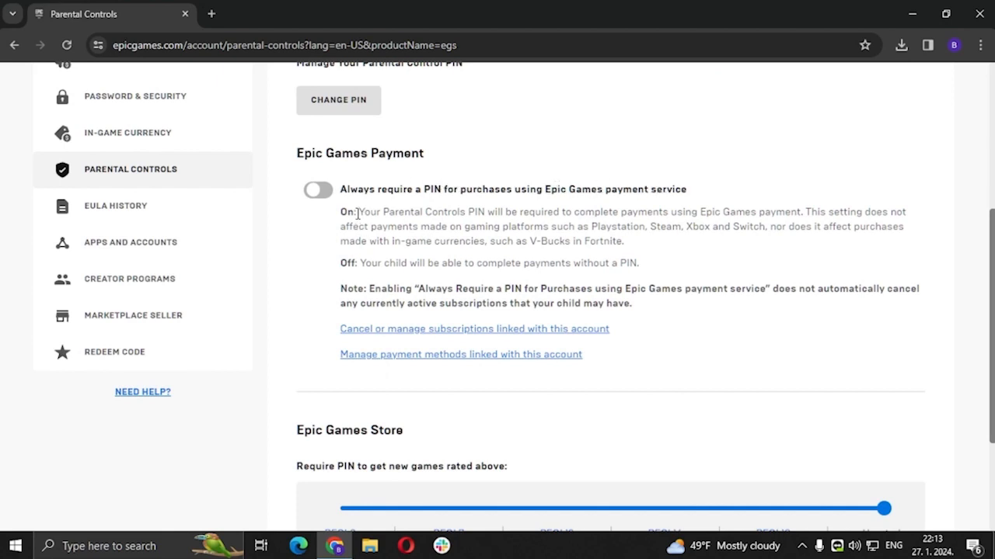
- Switch on 'Always require a PIN for purchases' and read its explanation
left_click(317, 189)
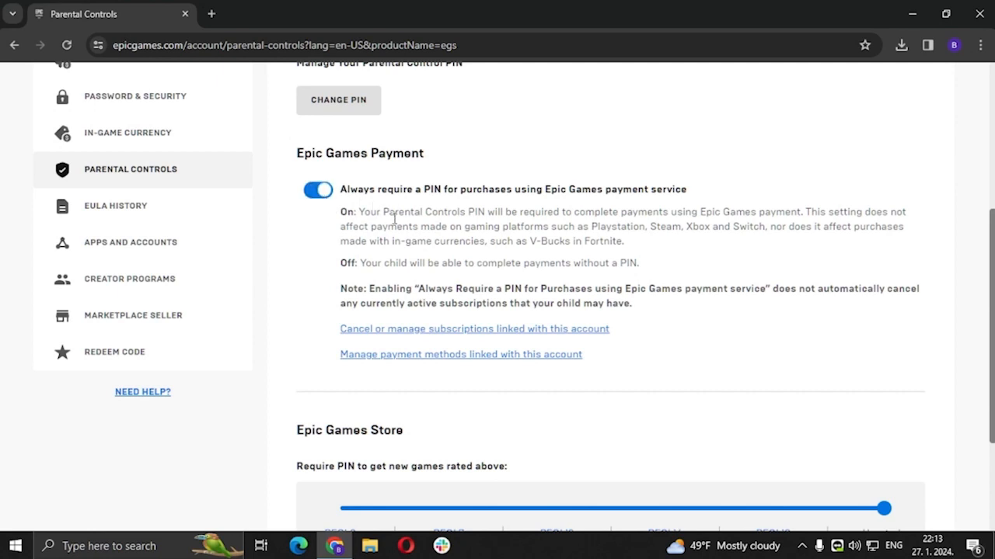
left_click_drag(468, 211, 511, 211)
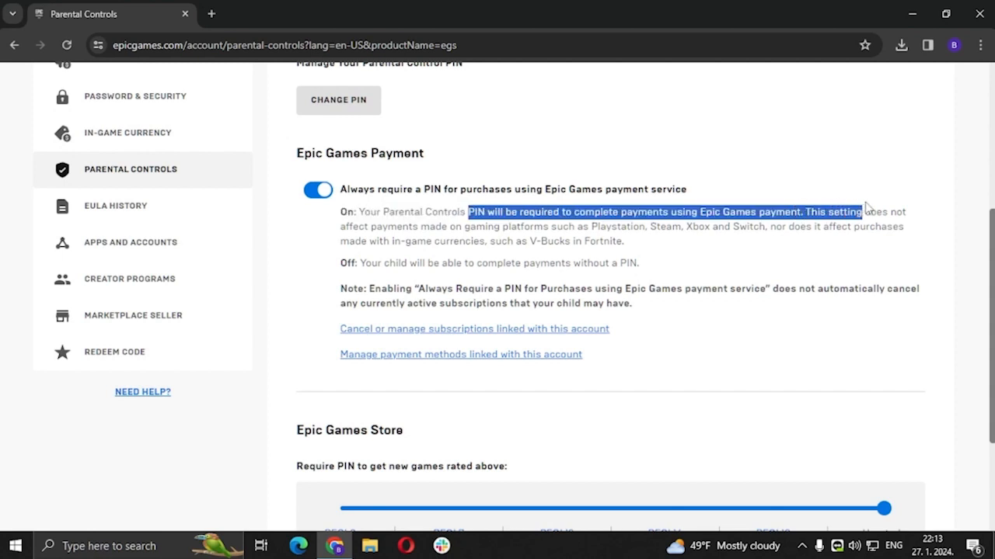
left_click_drag(863, 211, 466, 226)
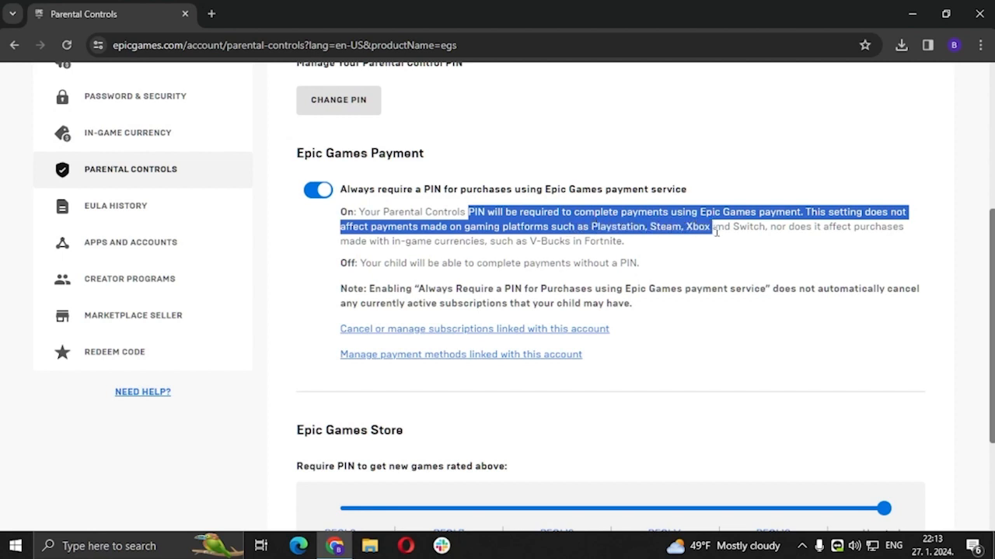
left_click_drag(710, 226, 799, 211)
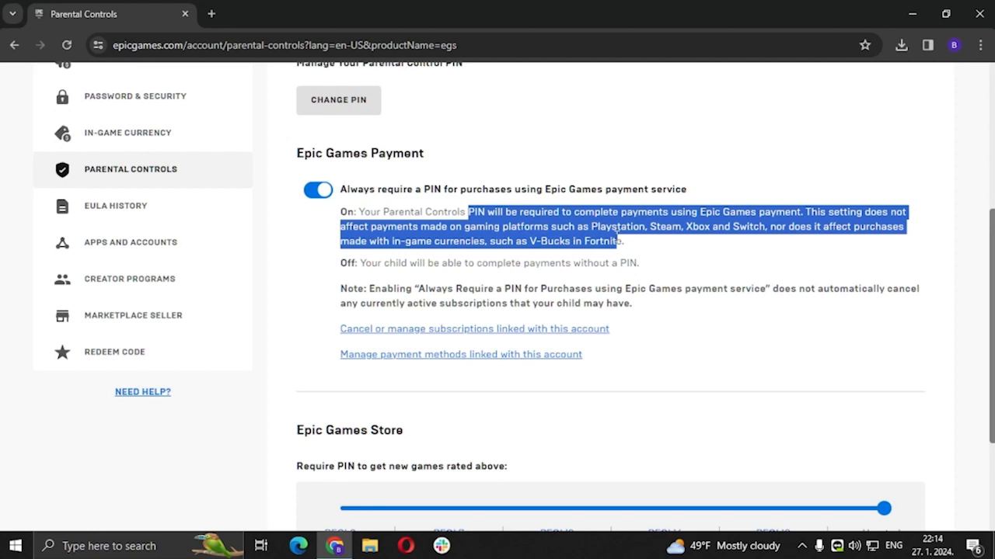
left_click(350, 216)
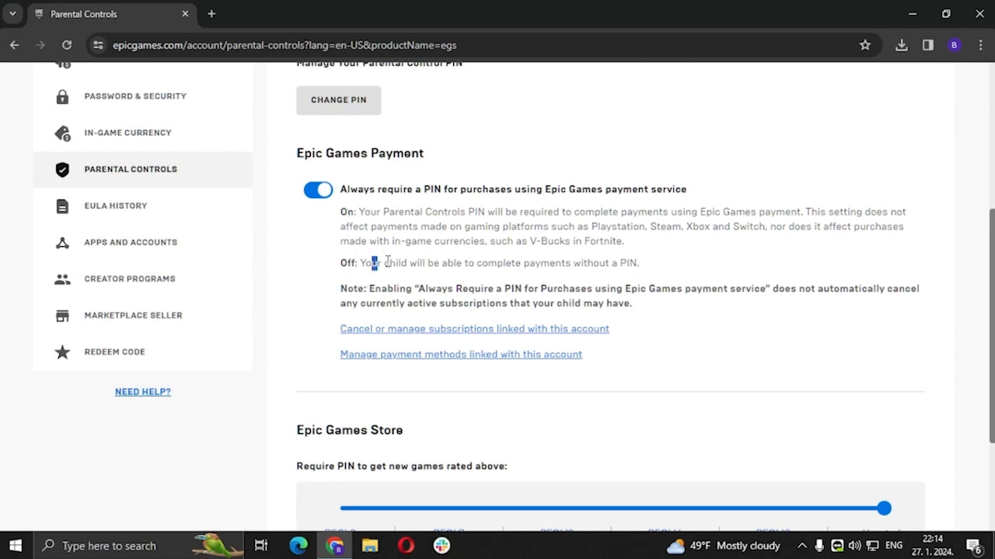
left_click_drag(373, 263, 600, 262)
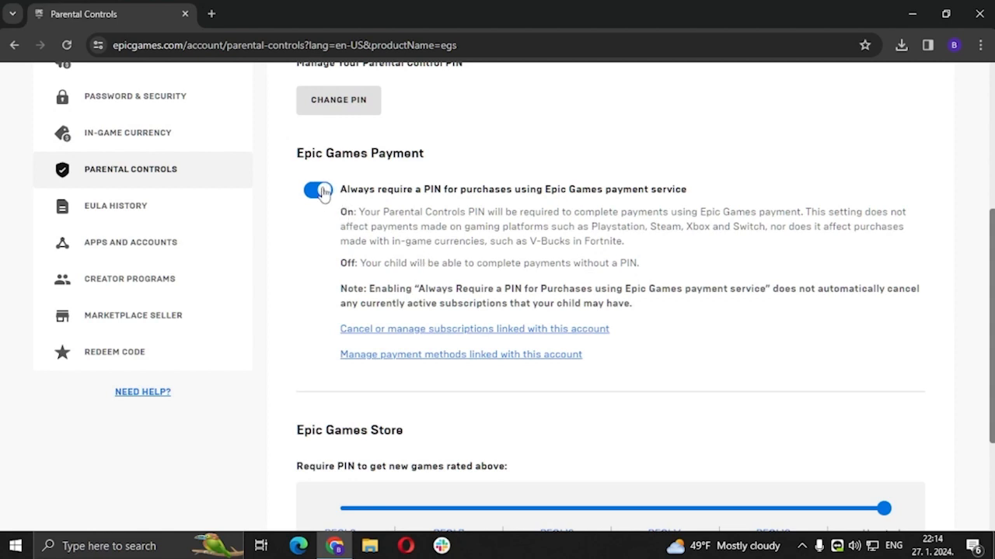
scroll("down", 3)
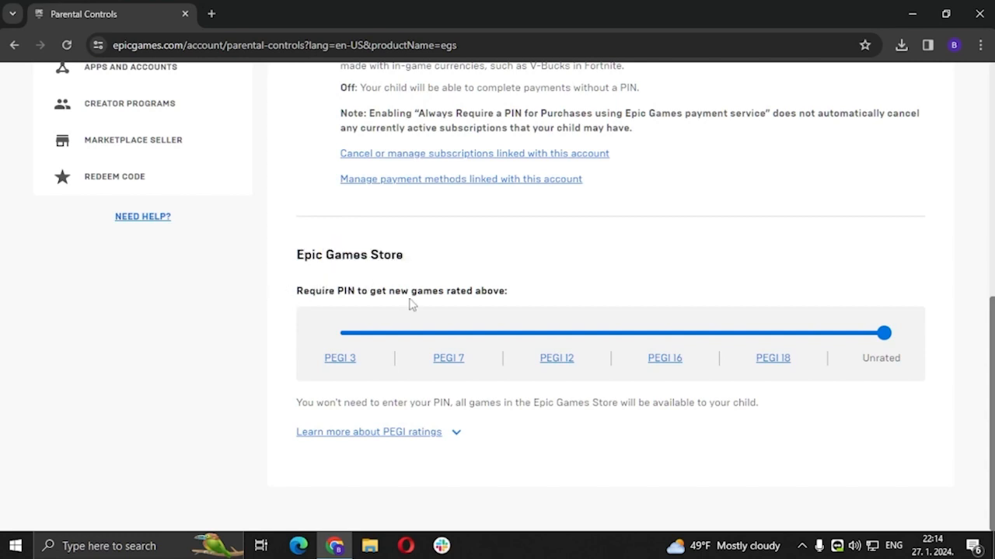
mouse_move(340, 358)
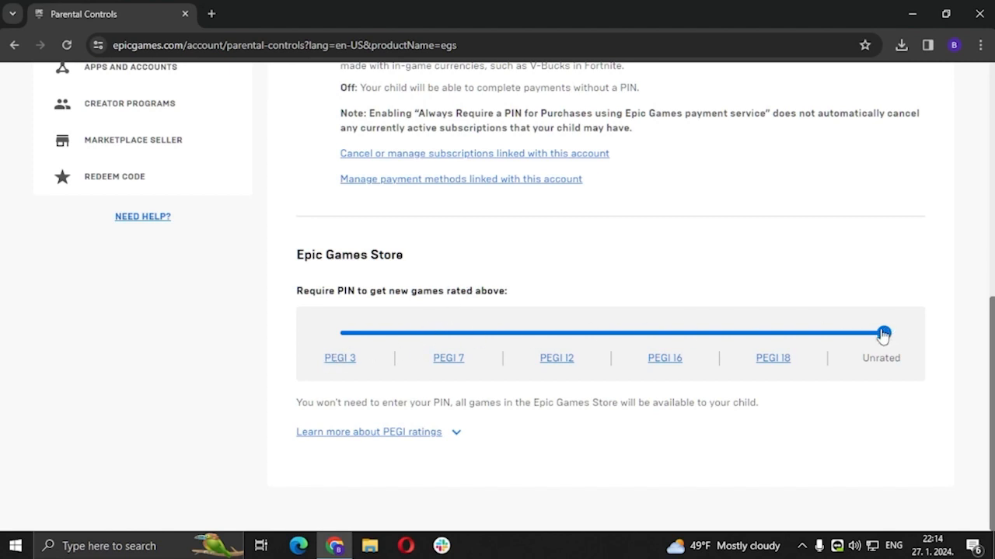
- Move the store rating slider through PEGI 3, 12 and 18, then back to the far right
left_click_drag(881, 333, 342, 333)
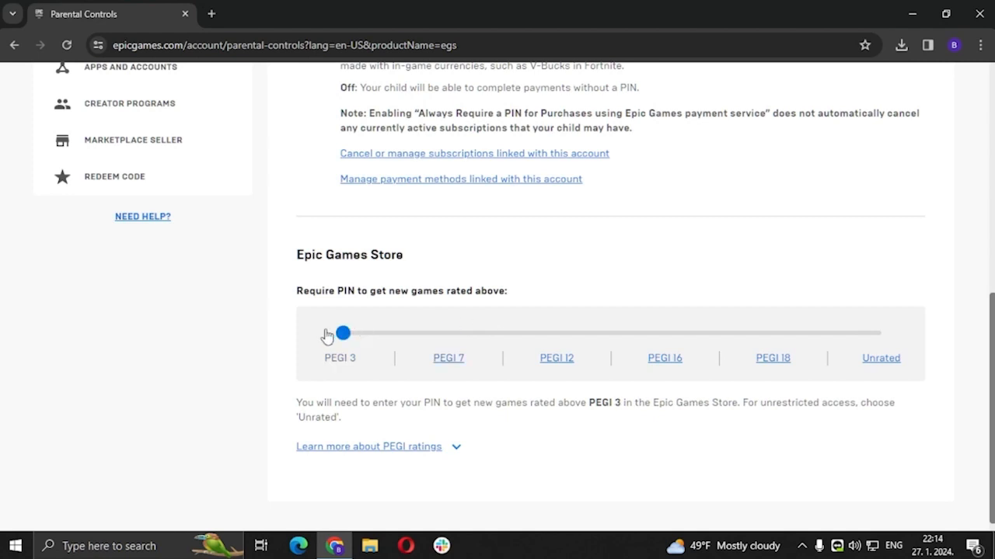
left_click_drag(342, 333, 556, 332)
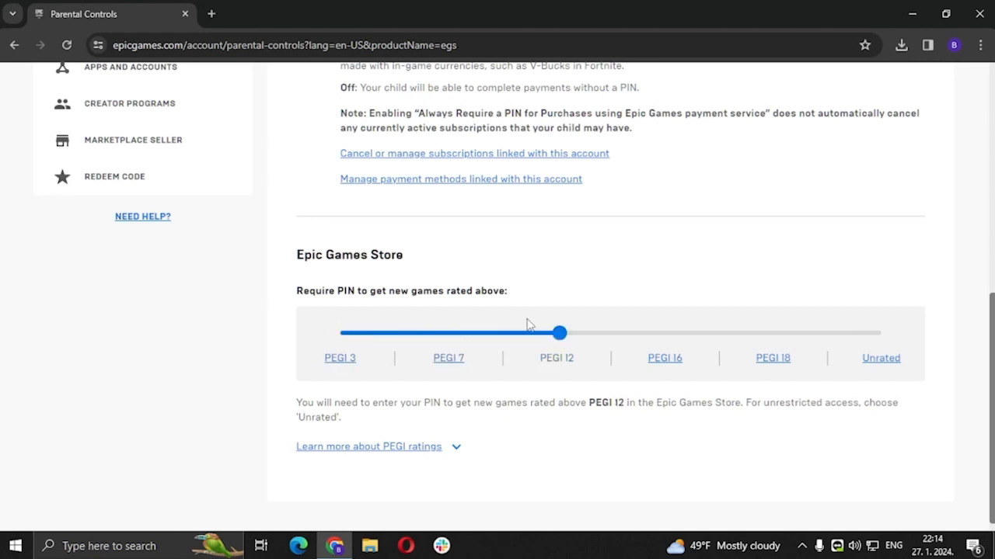
left_click_drag(558, 332, 773, 332)
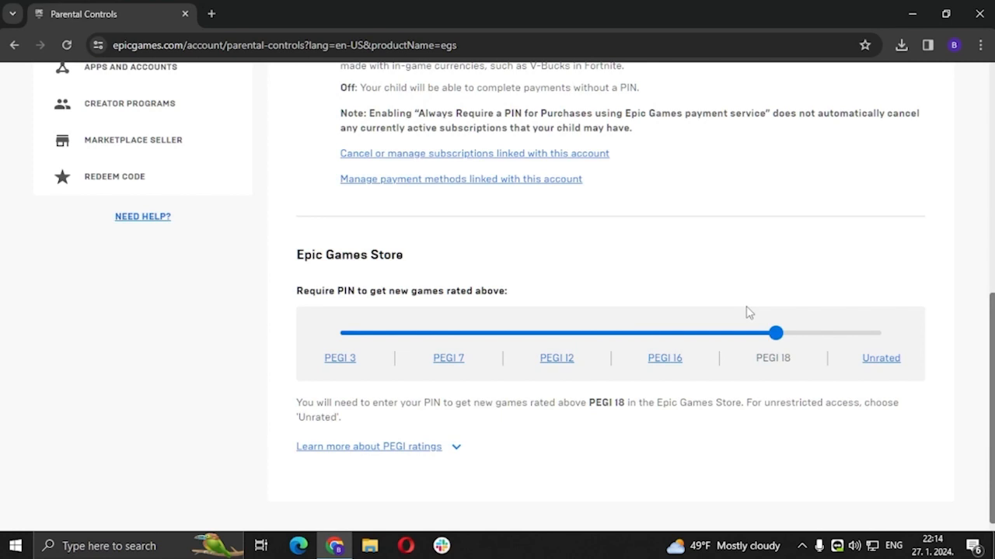
left_click_drag(775, 332, 882, 332)
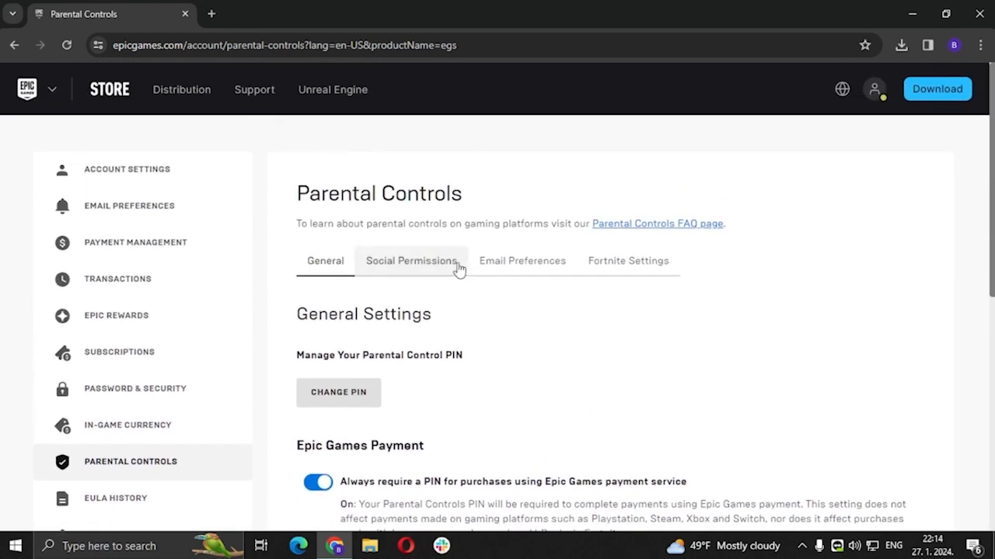
mouse_move(410, 264)
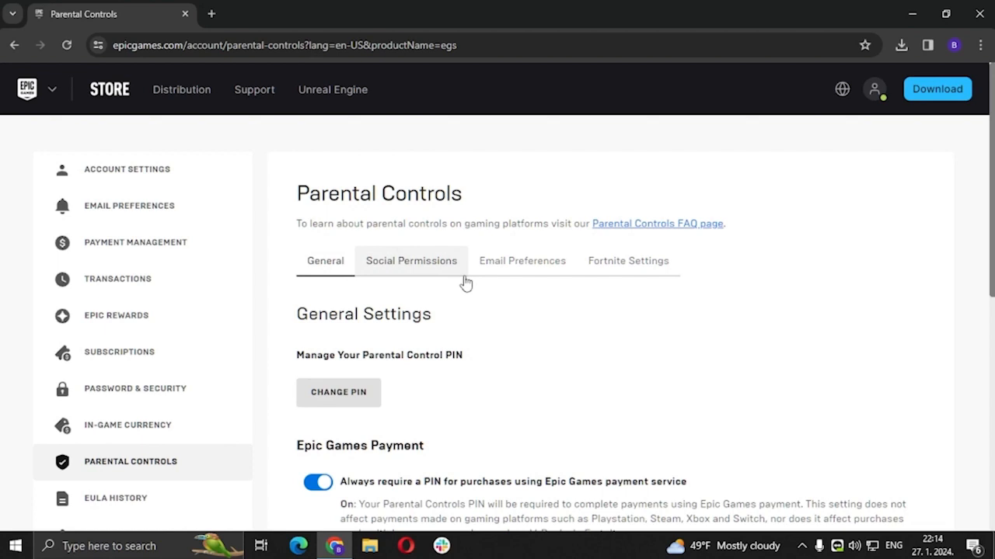
- Switch Parental Controls to the Social Permissions tab
left_click(411, 260)
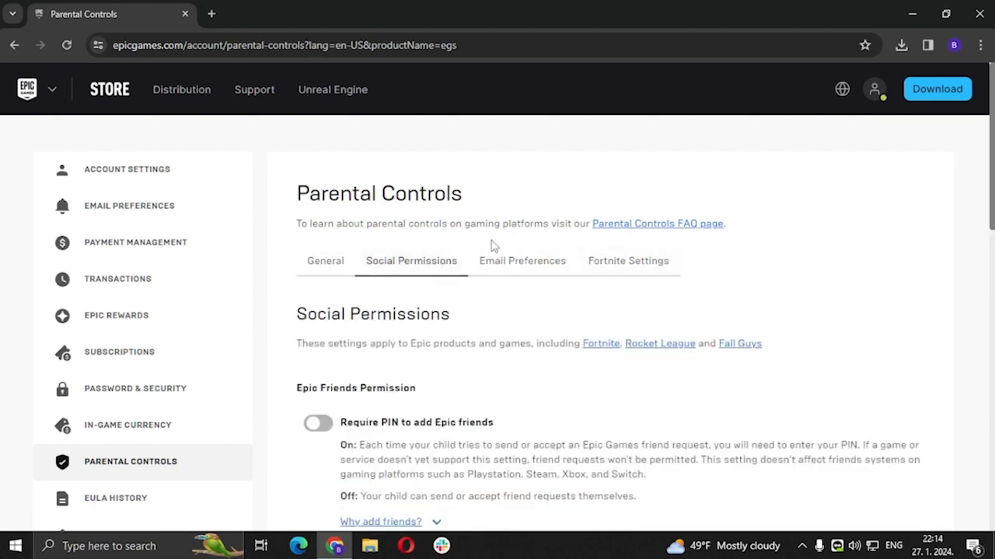
- Turn on 'Require PIN to add Epic friends' under Epic Friends Permission
scroll("down", 3)
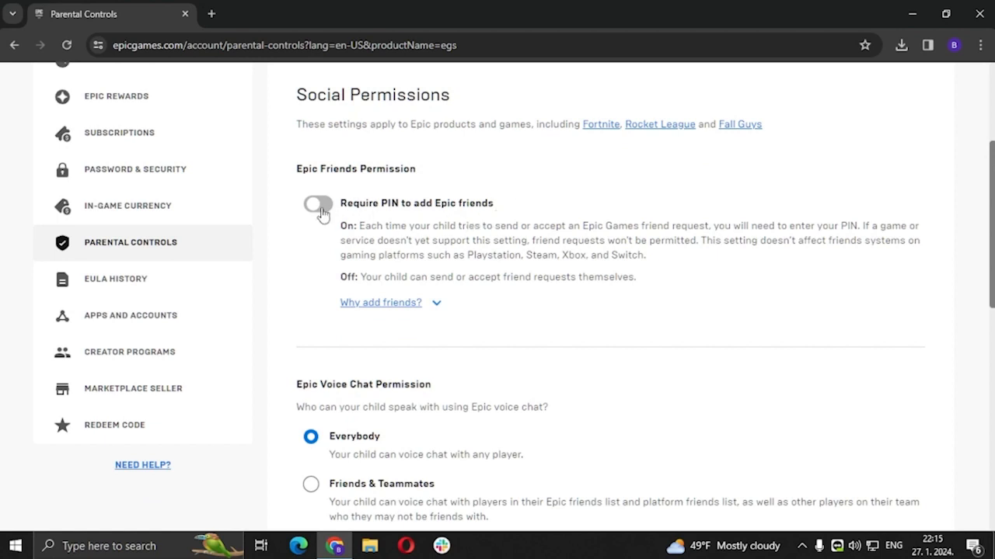
left_click(317, 207)
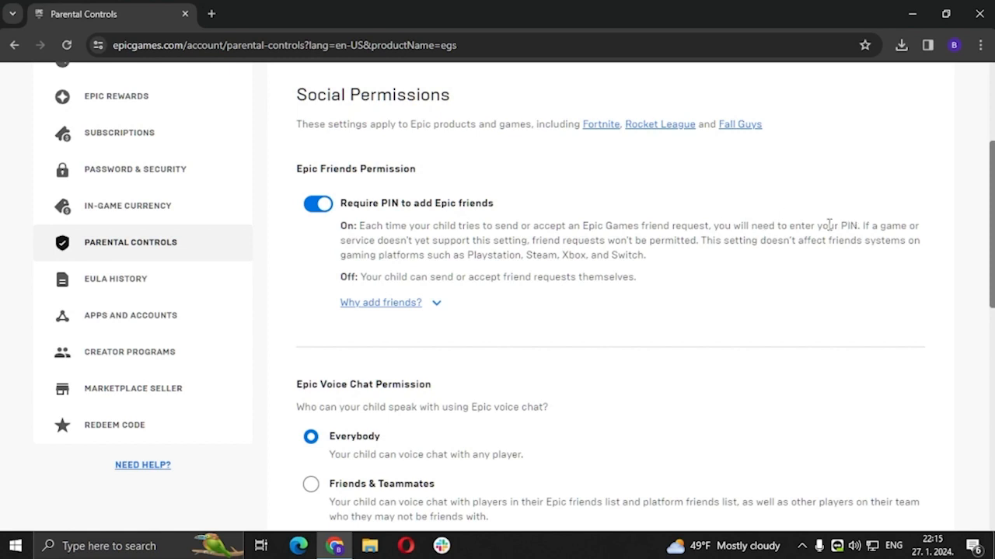
mouse_move(507, 237)
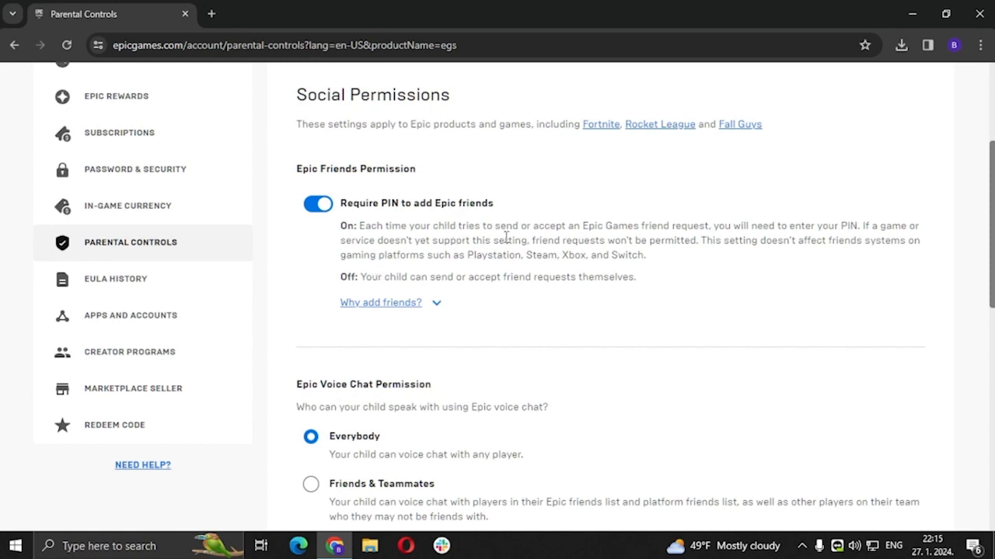
mouse_move(587, 235)
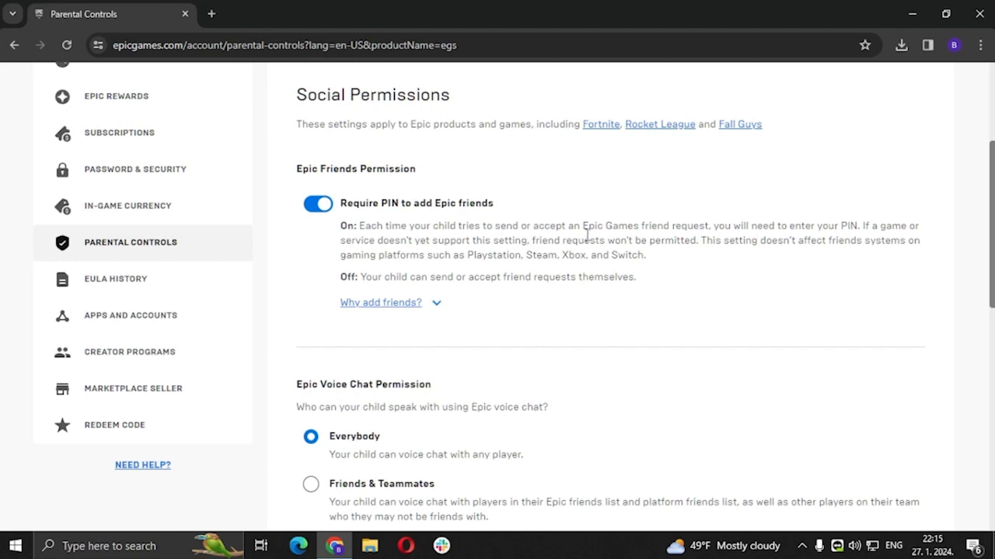
mouse_move(771, 221)
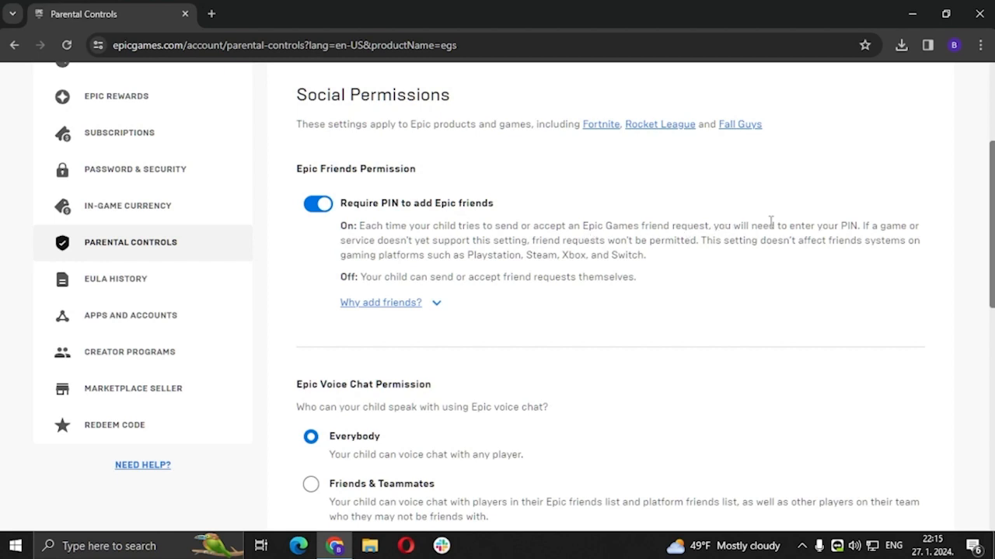
mouse_move(765, 240)
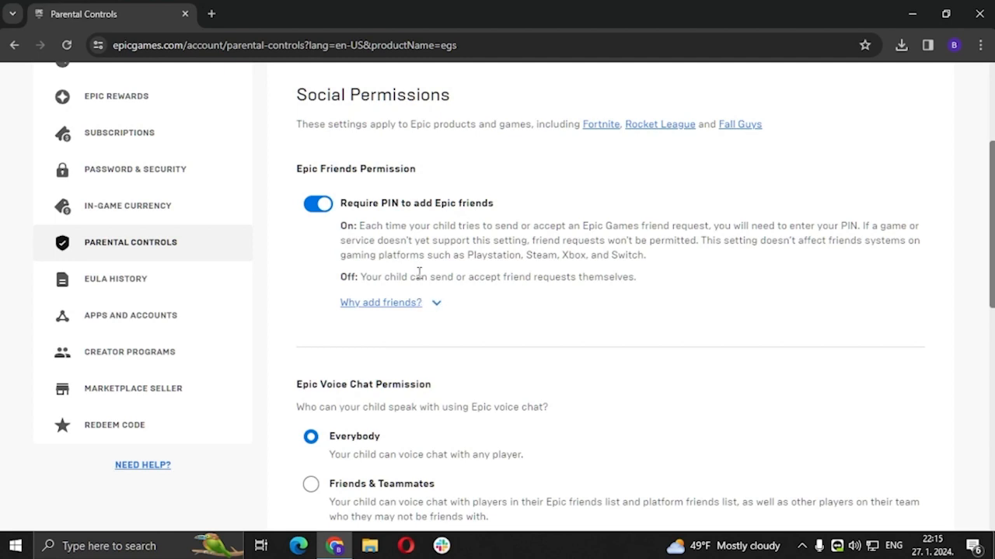
mouse_move(598, 260)
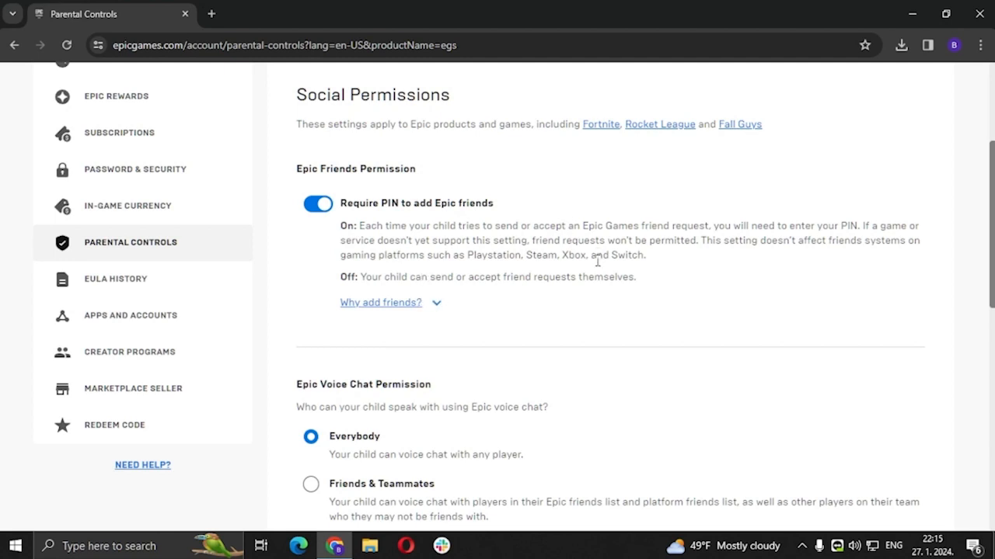
scroll("down", 3)
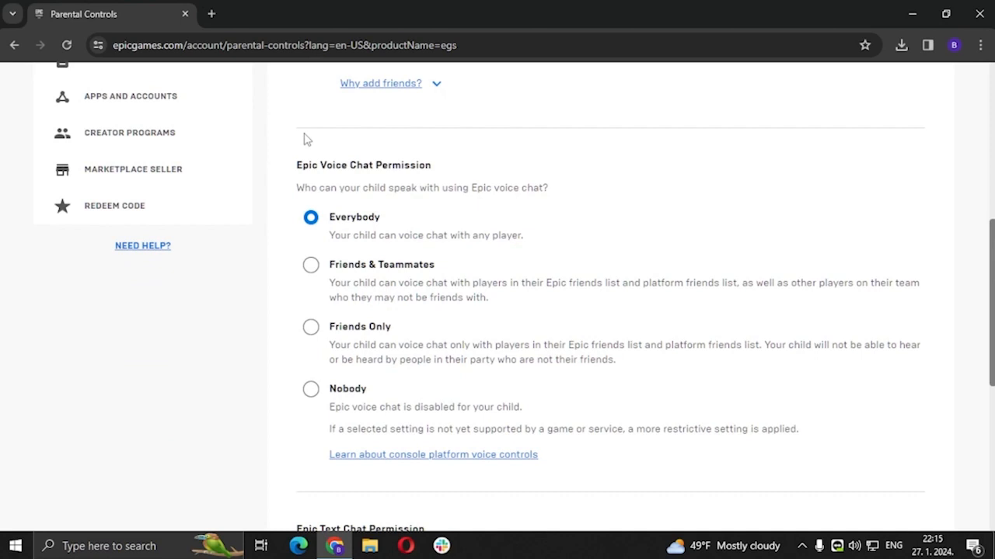
mouse_move(366, 163)
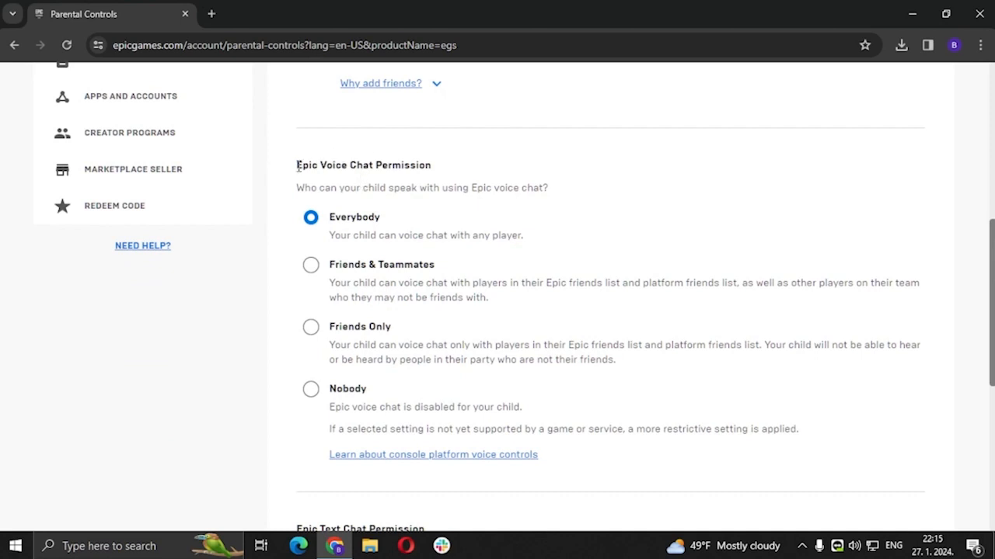
- Look through voice and text chat permissions, leaving Everybody selected, then return to the top
left_click_drag(296, 188, 432, 187)
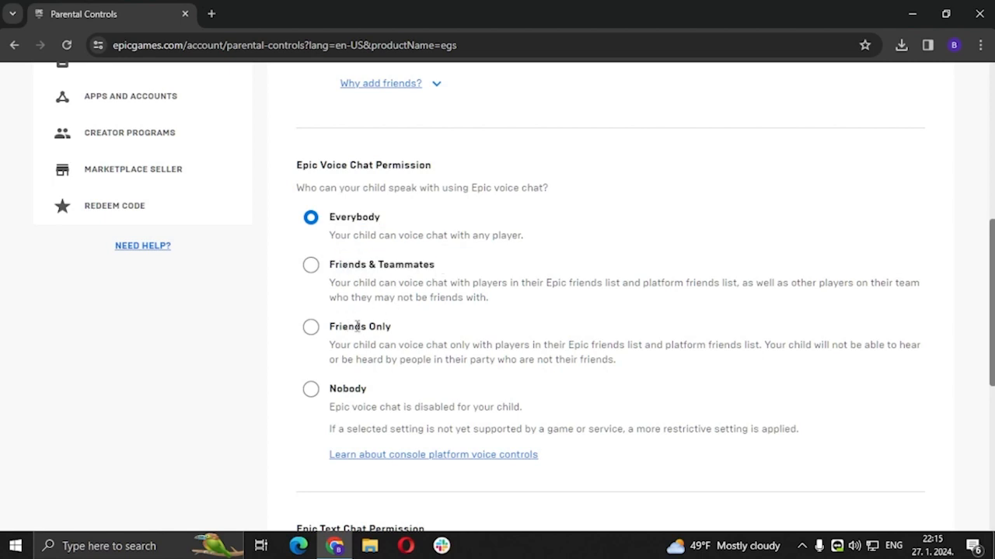
double_click(347, 388)
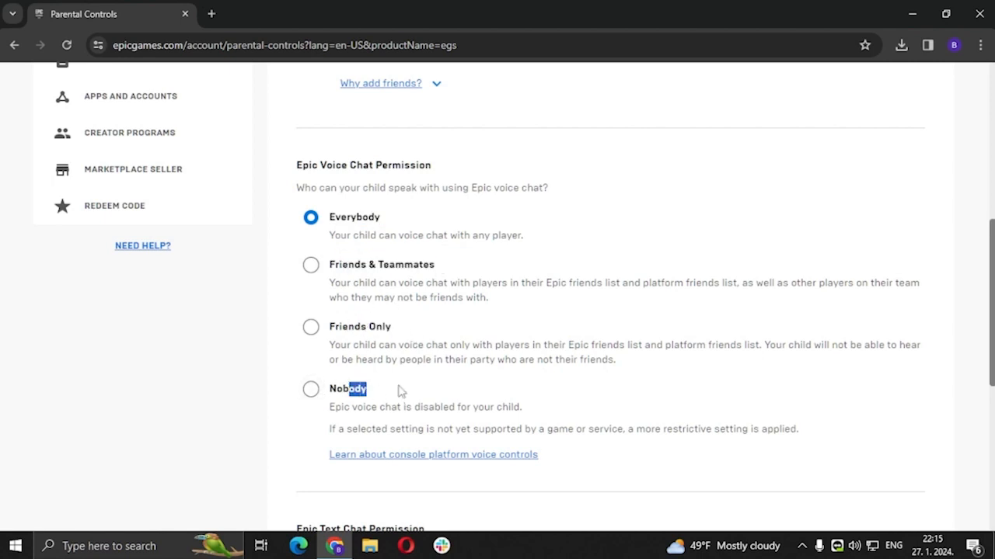
scroll("down", 3)
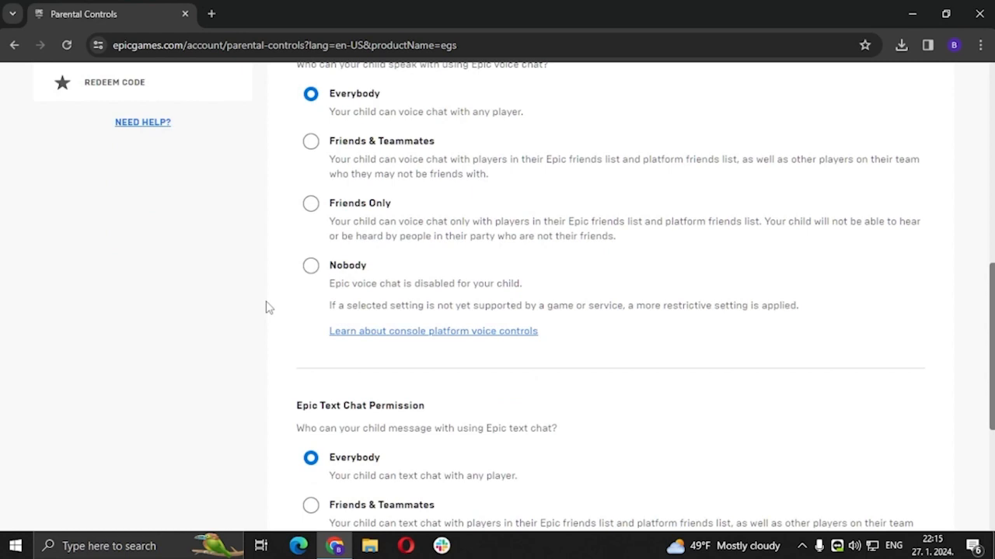
scroll("down", 3)
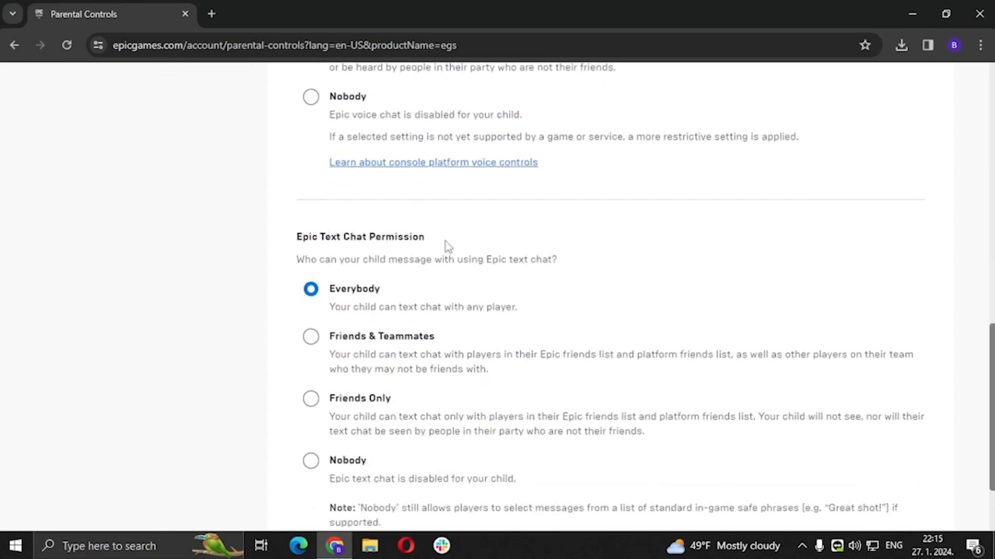
mouse_move(433, 245)
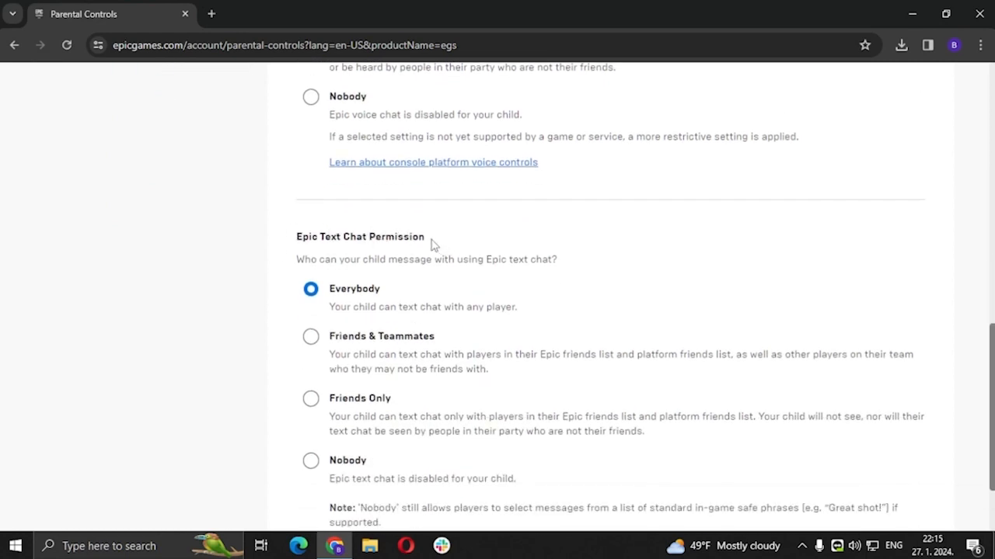
mouse_move(409, 237)
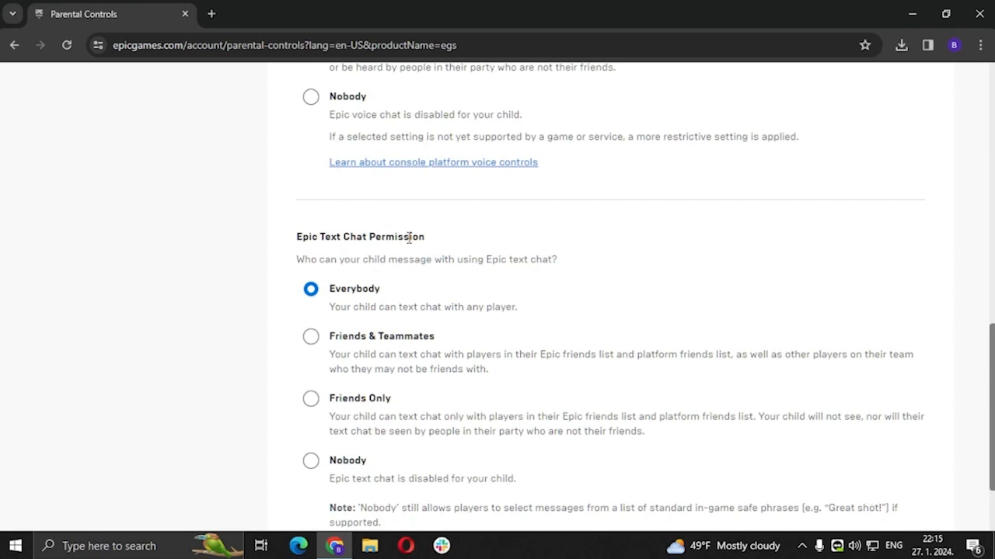
mouse_move(521, 275)
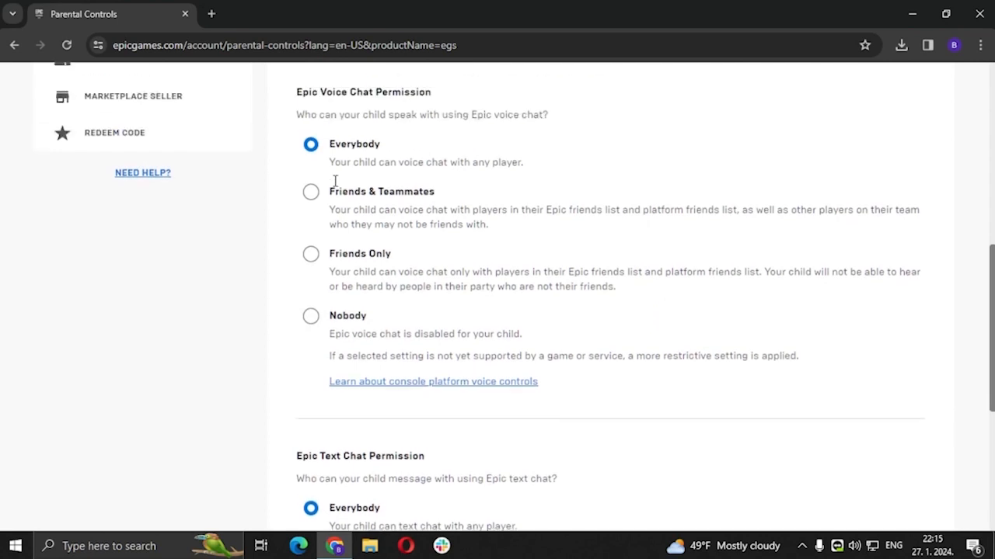
scroll("down", 3)
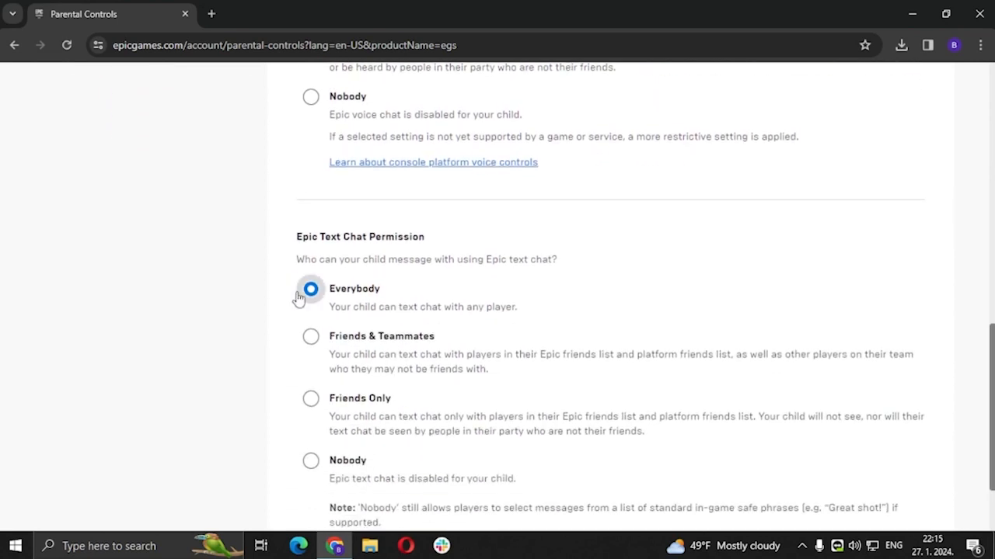
scroll("down", 3)
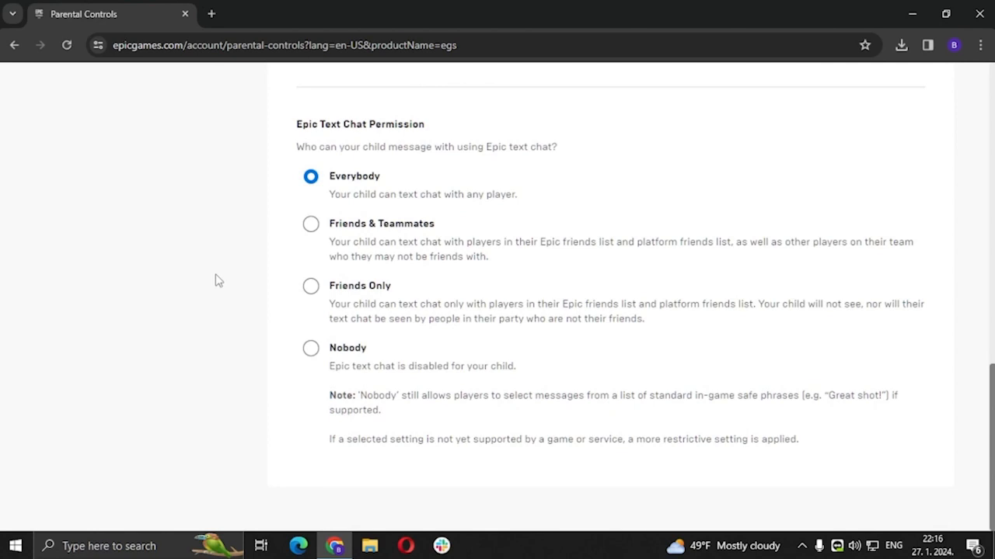
scroll("up", 3)
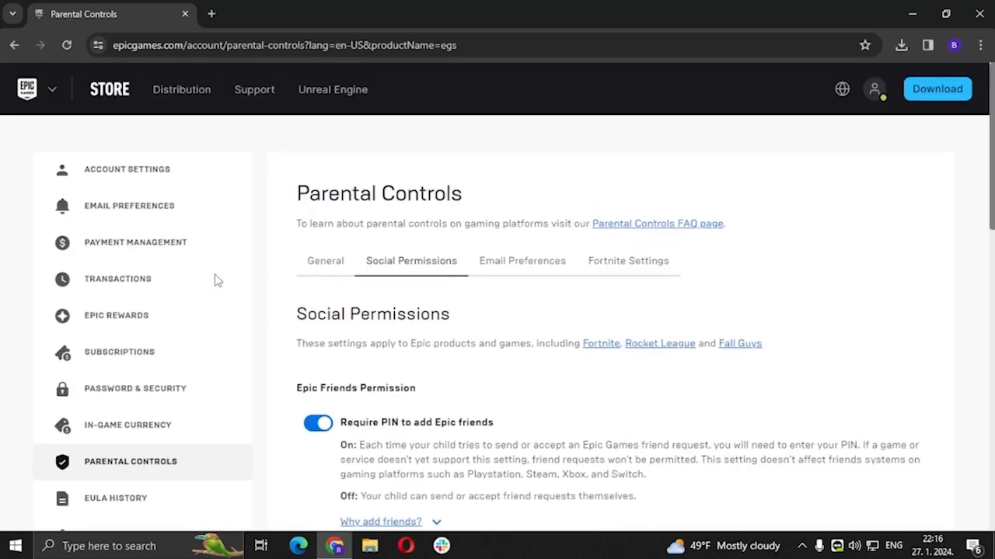
- Open Email Preferences and check that the activity report subscription is off
left_click(522, 260)
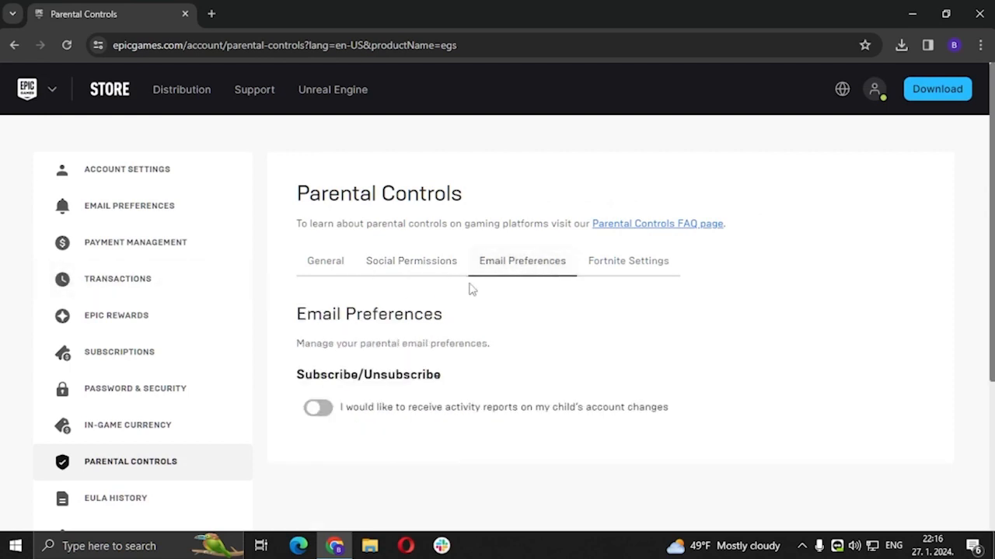
scroll("down", 3)
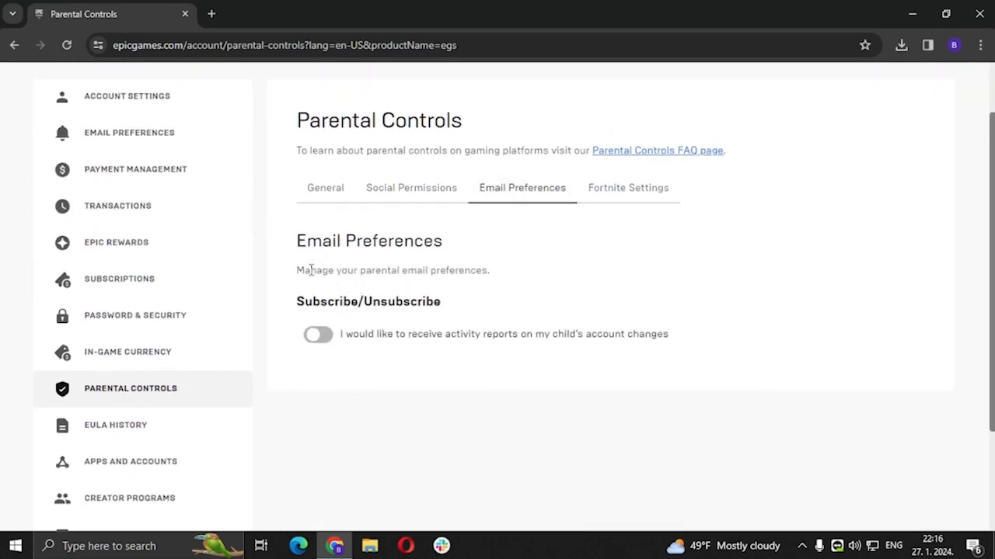
left_click_drag(318, 269, 460, 269)
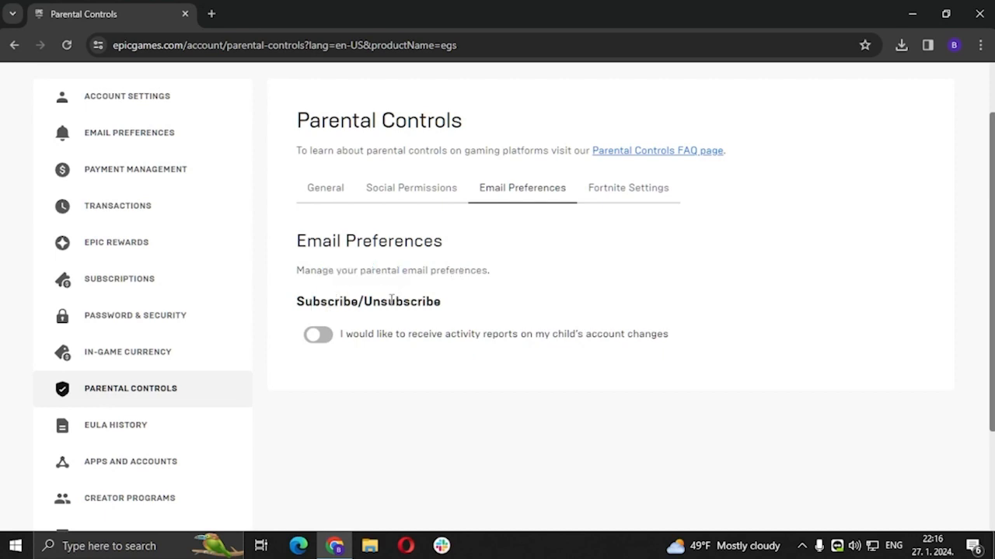
mouse_move(531, 335)
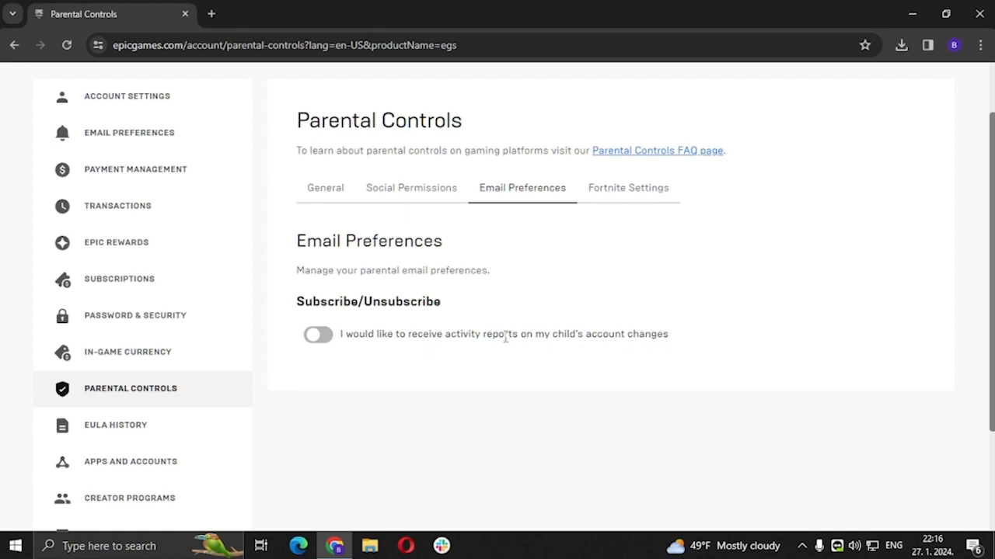
mouse_move(338, 247)
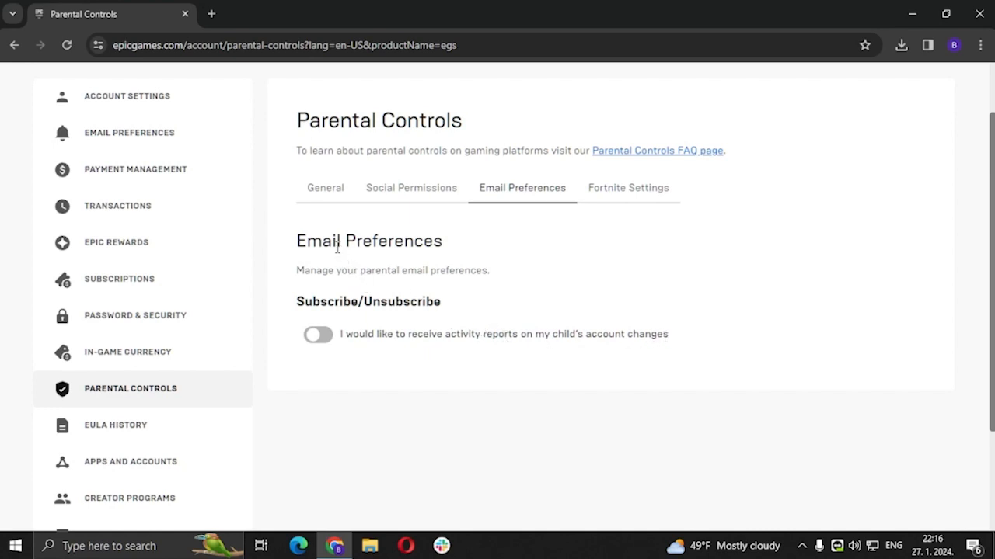
mouse_move(456, 268)
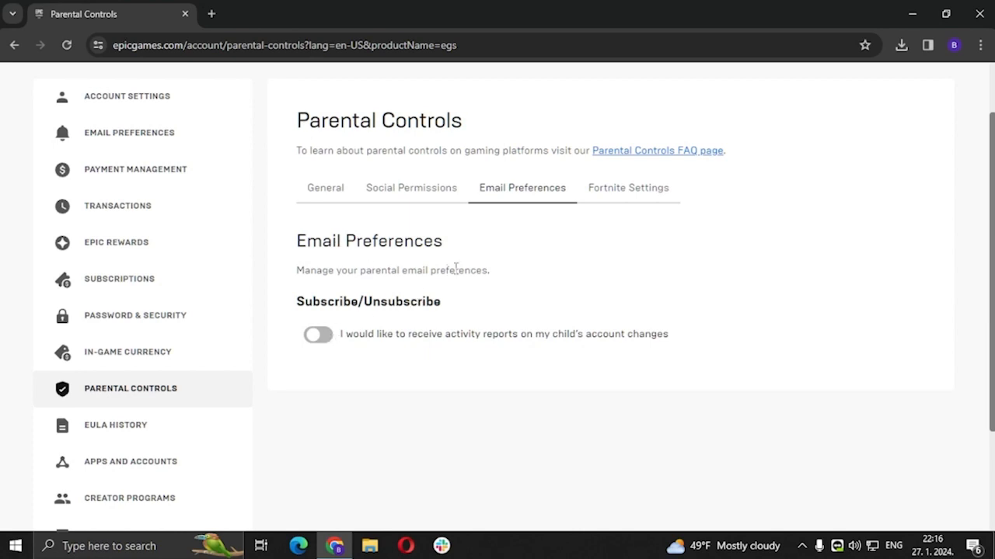
- Open Fortnite Settings and review the PEGI 12 rating limit and Creative Mode toggle
left_click(627, 187)
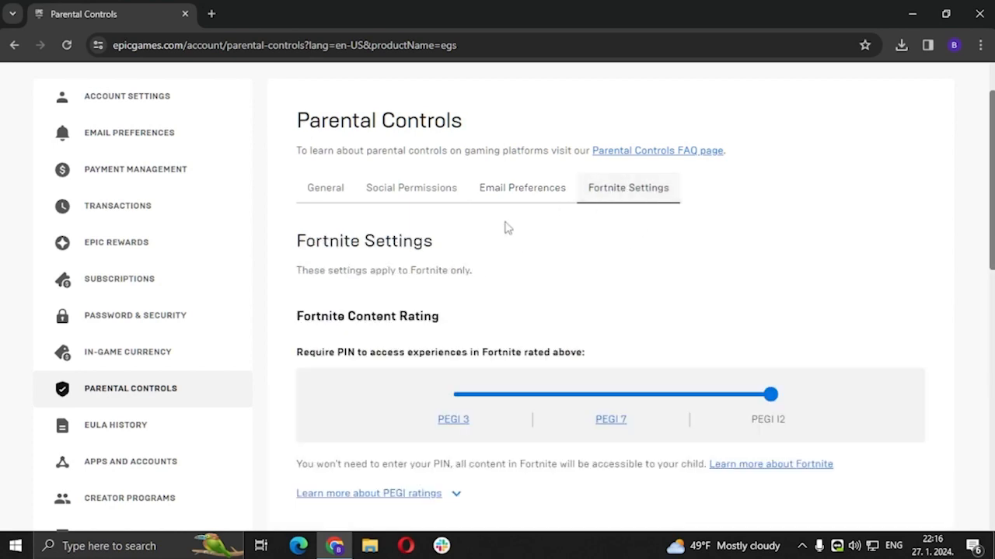
scroll("down", 3)
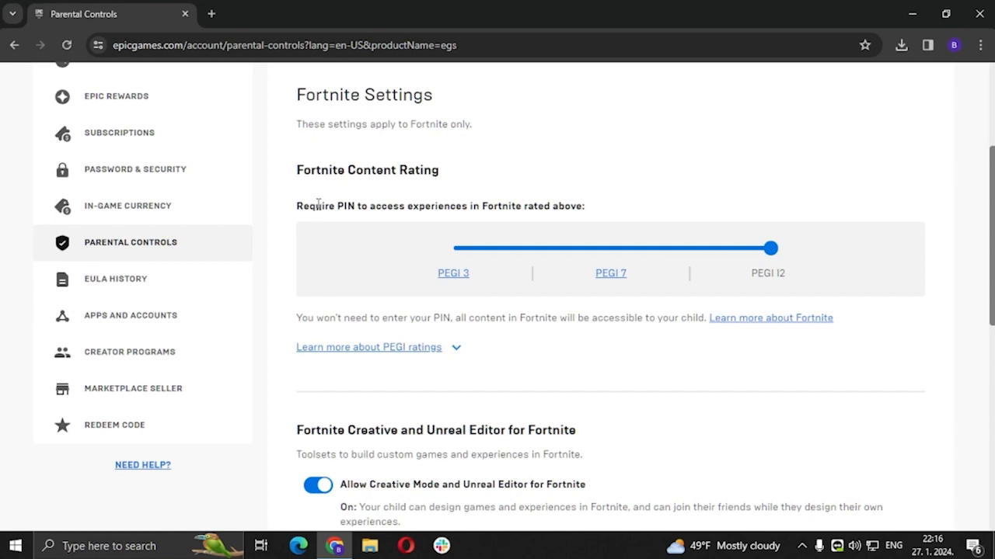
mouse_move(511, 208)
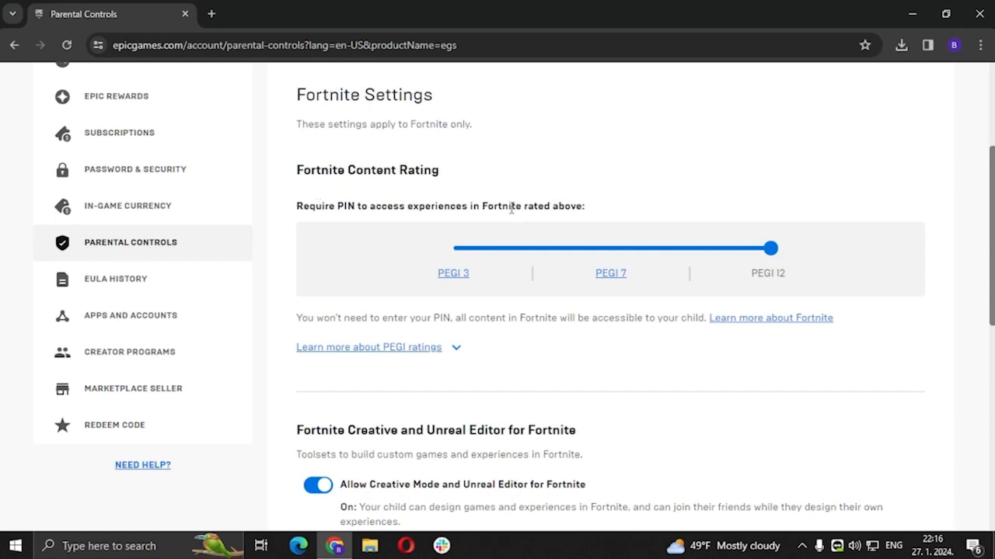
mouse_move(526, 286)
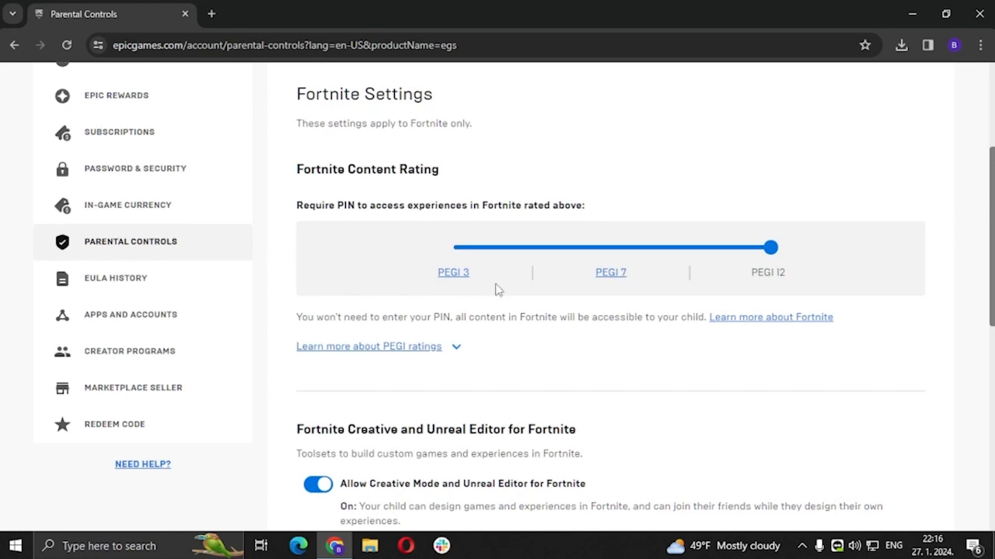
scroll("down", 3)
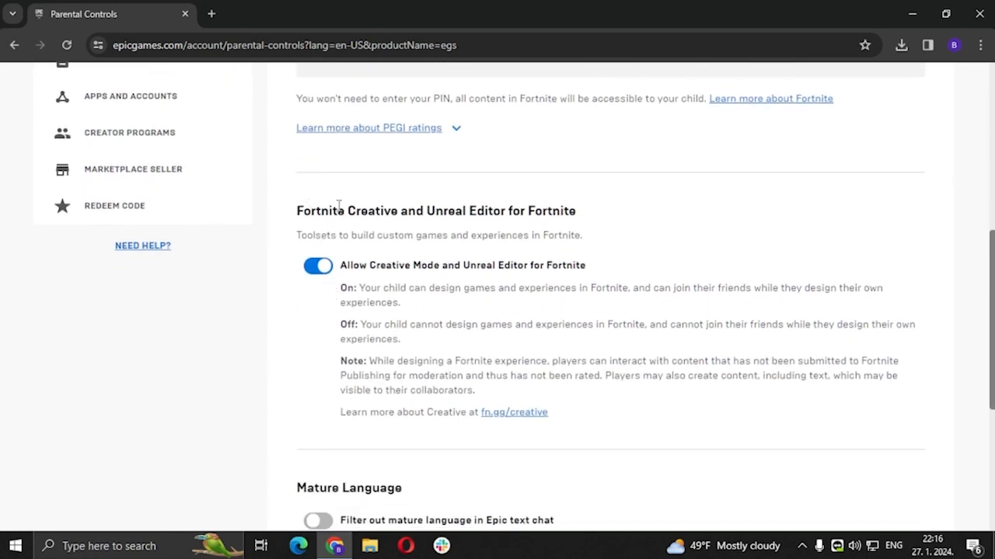
mouse_move(534, 203)
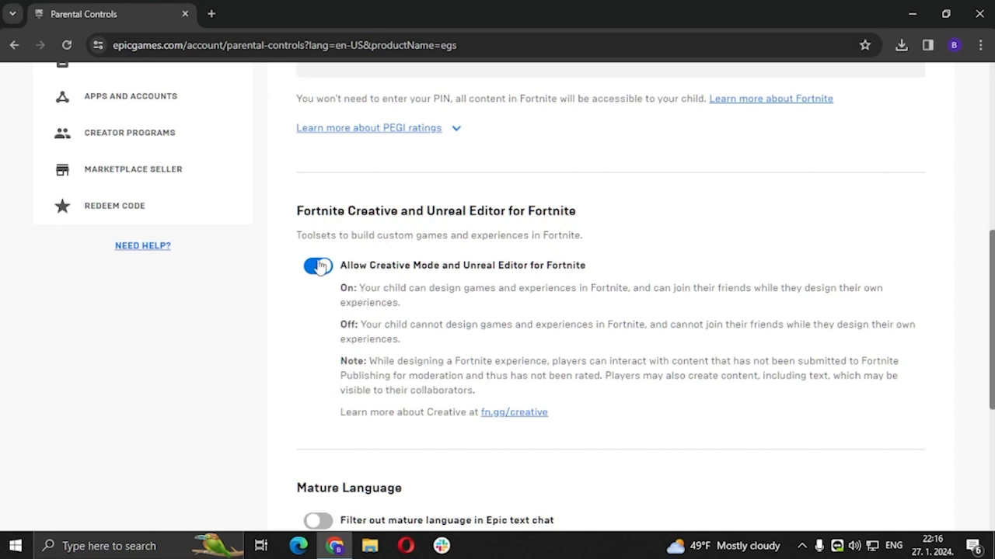
left_click(317, 265)
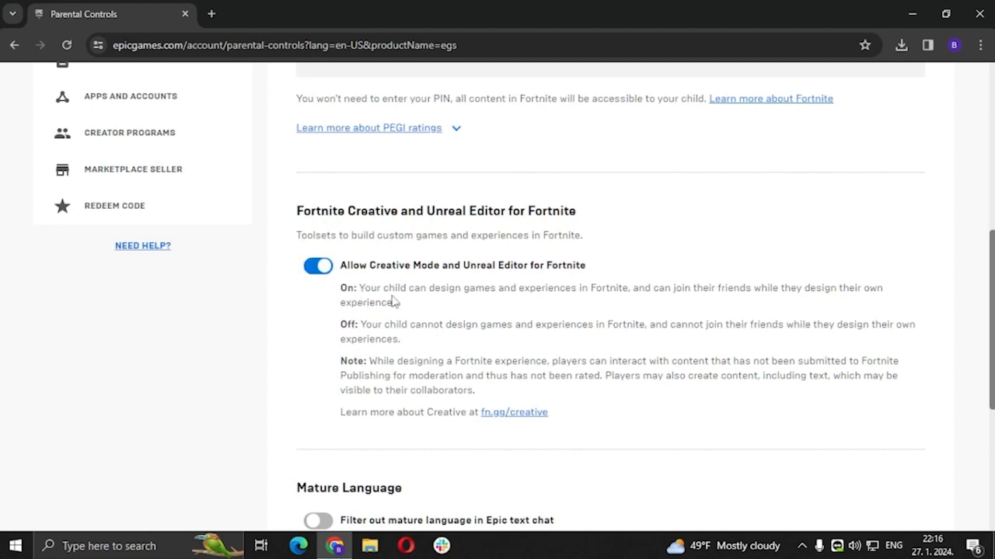
mouse_move(250, 282)
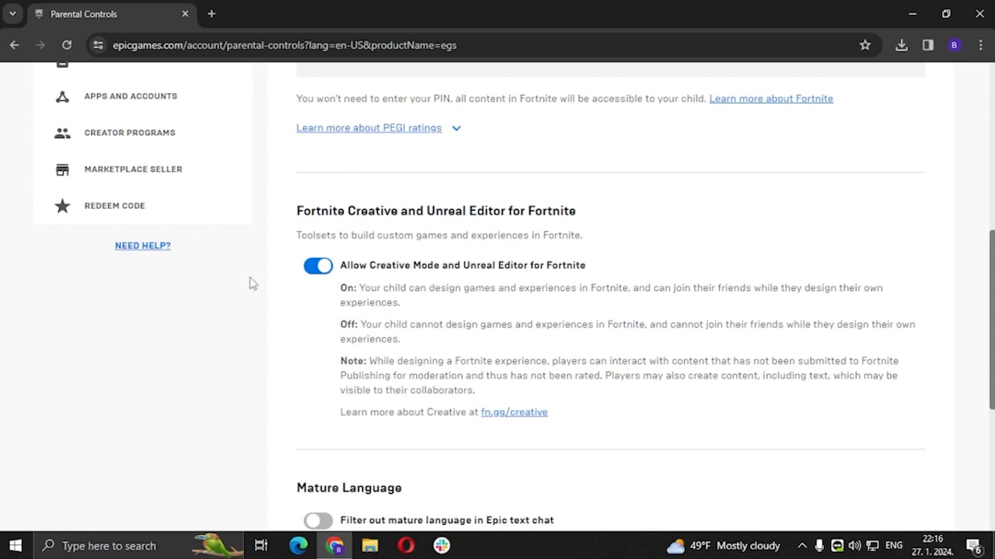
scroll("down", 3)
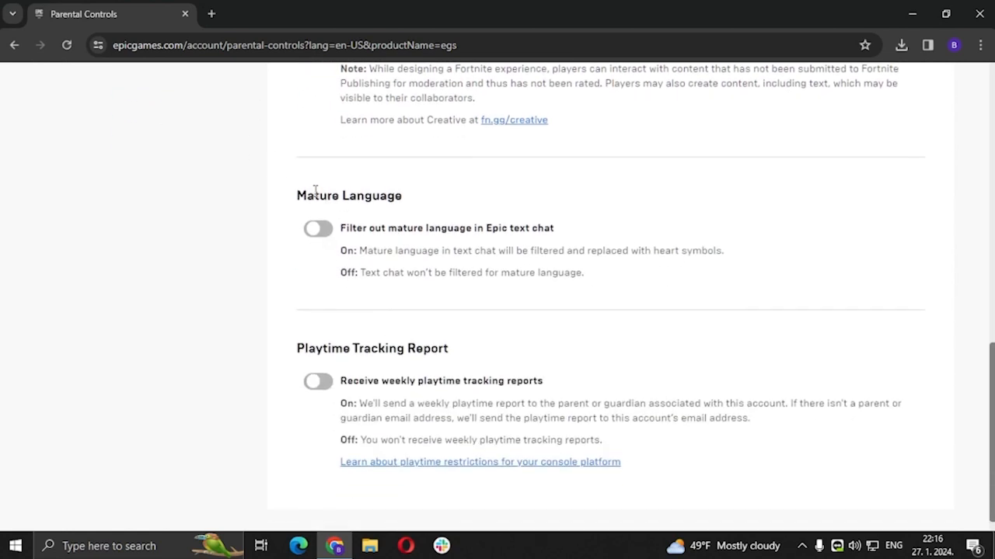
mouse_move(364, 232)
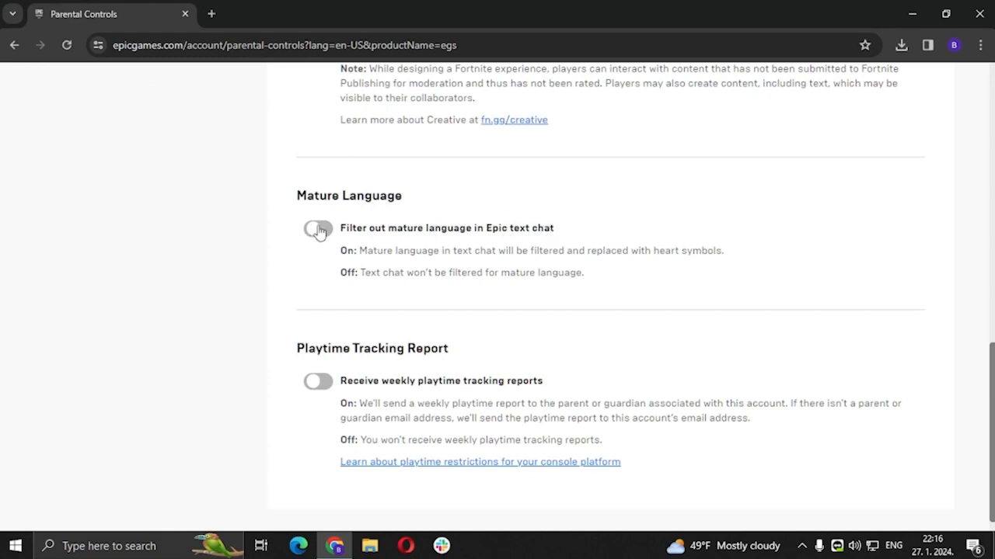
left_click(317, 228)
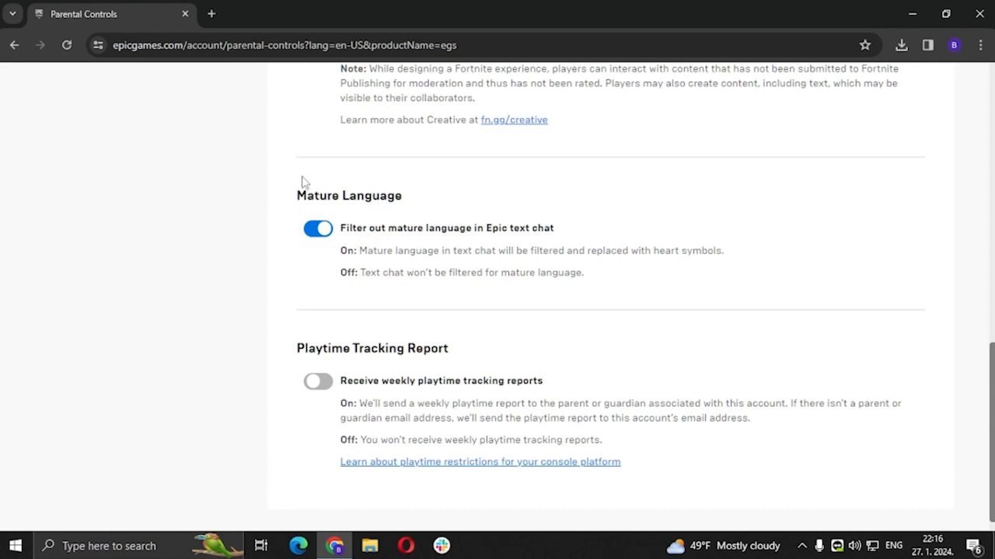
mouse_move(310, 145)
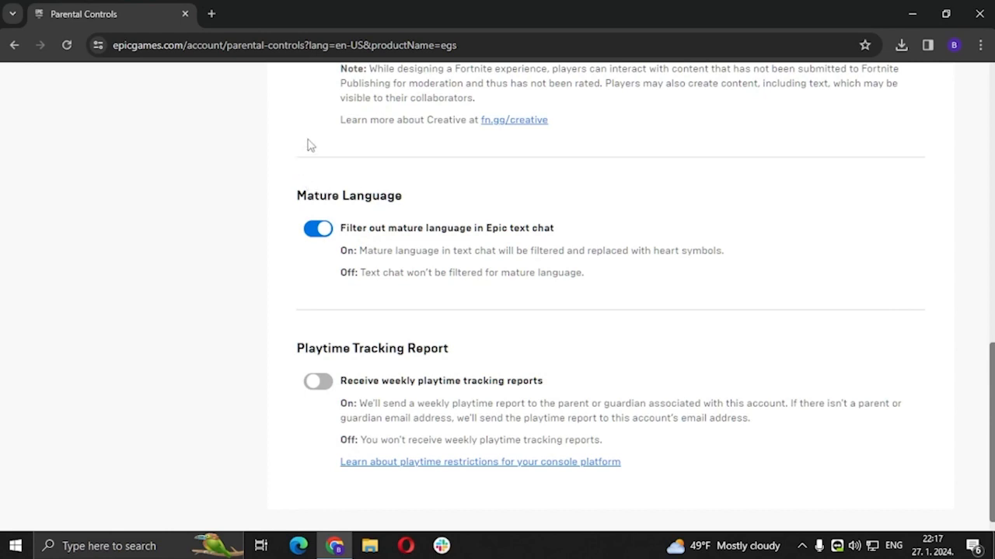
mouse_move(306, 145)
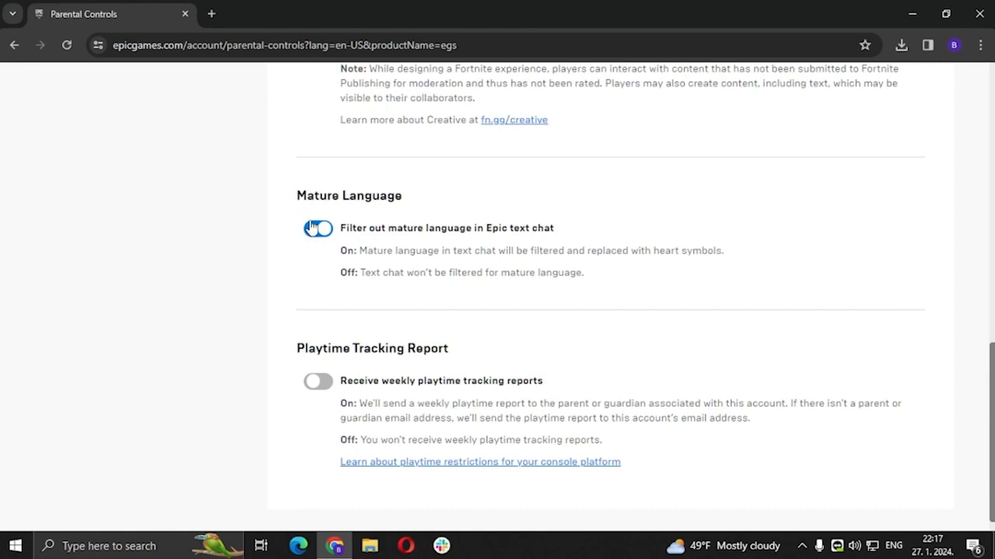
left_click(317, 227)
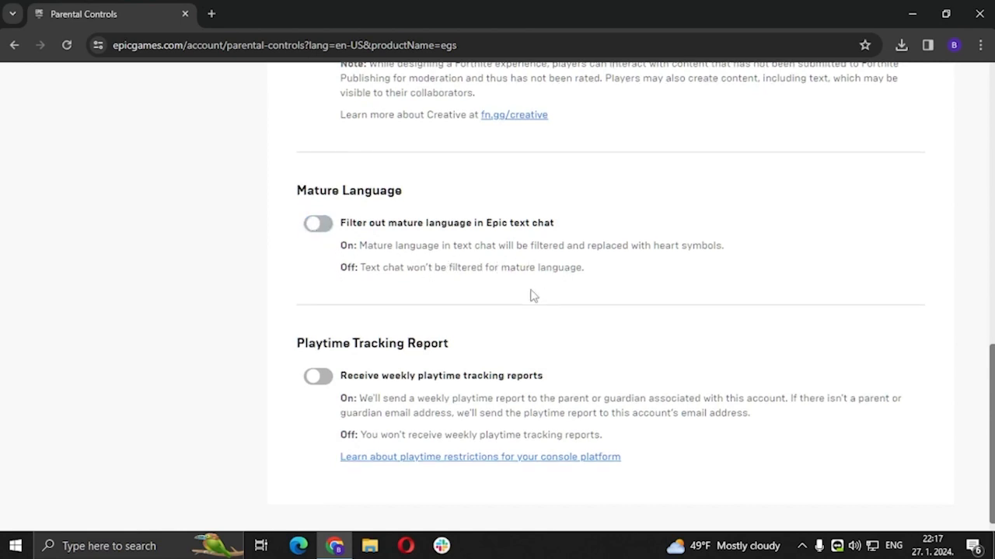
scroll("down", 3)
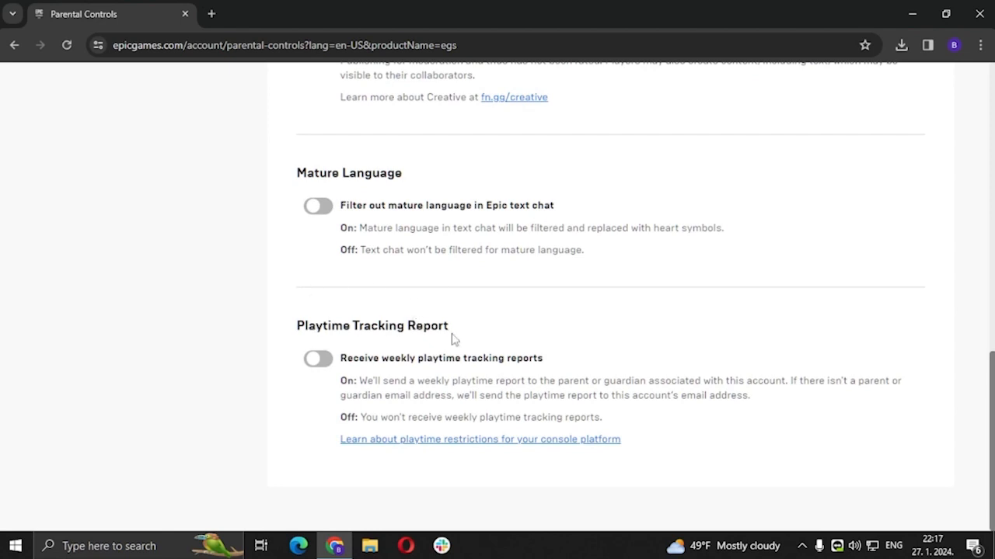
mouse_move(422, 375)
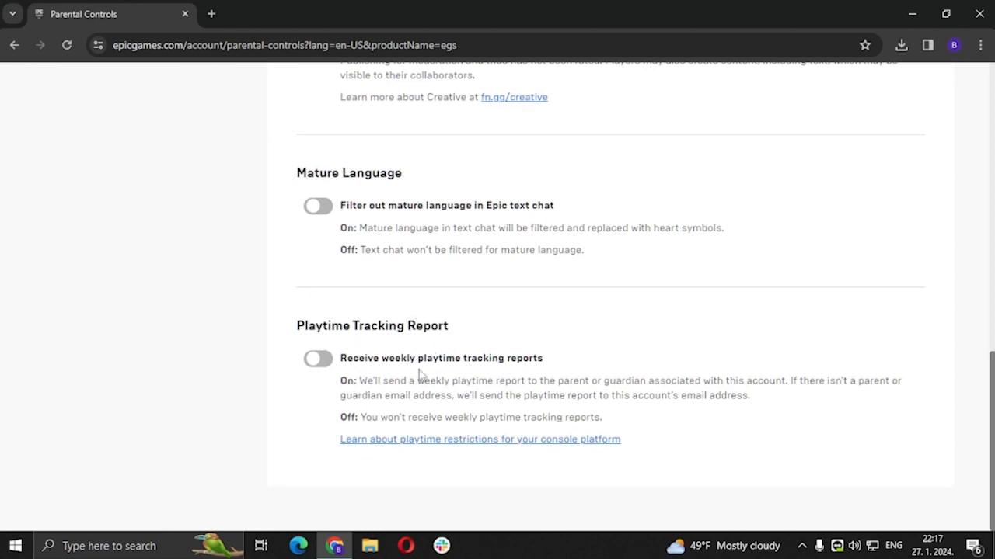
mouse_move(532, 362)
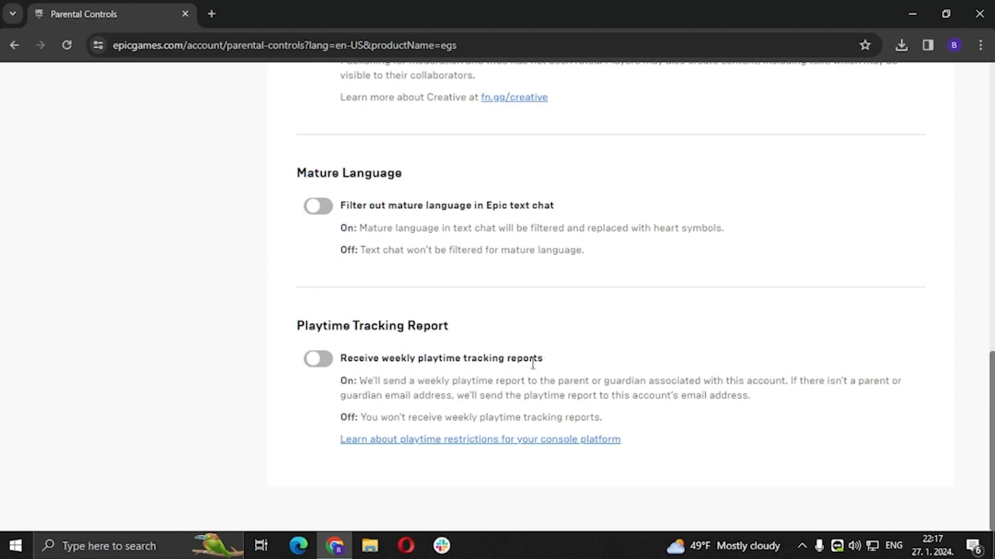
mouse_move(307, 267)
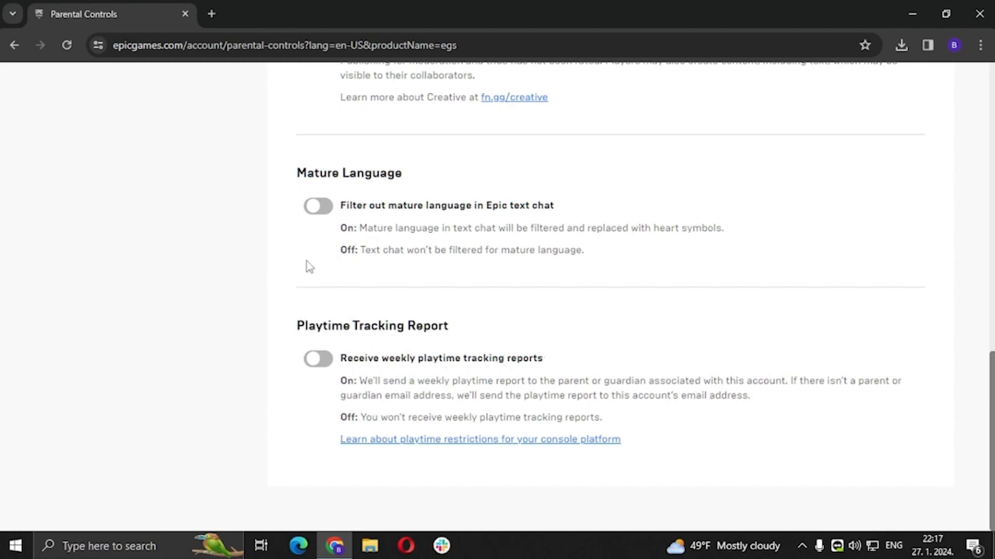